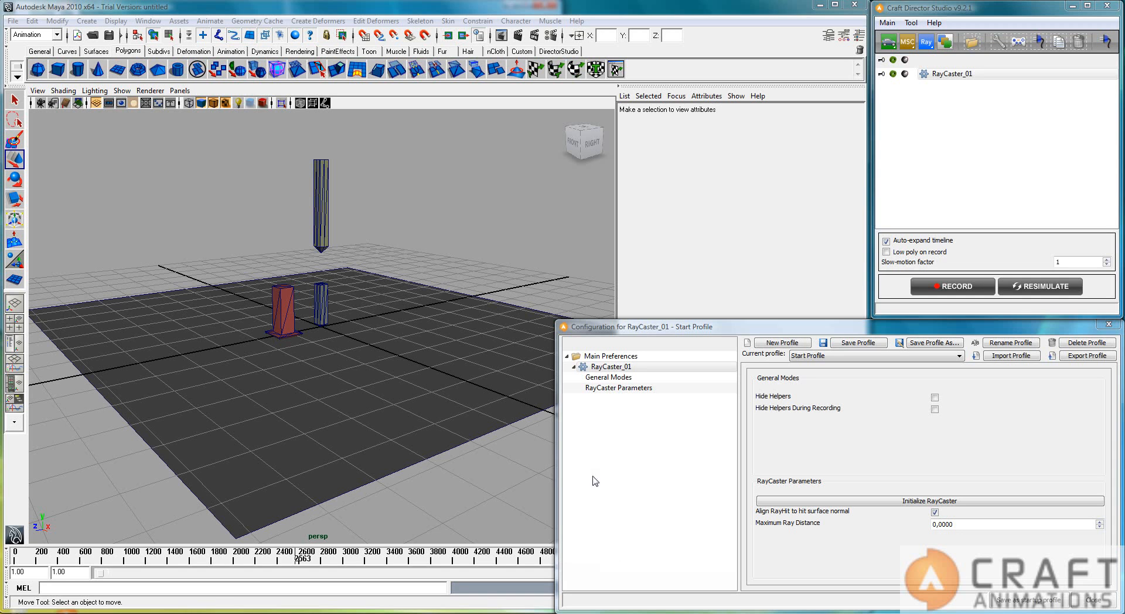
mouse_move(487, 277)
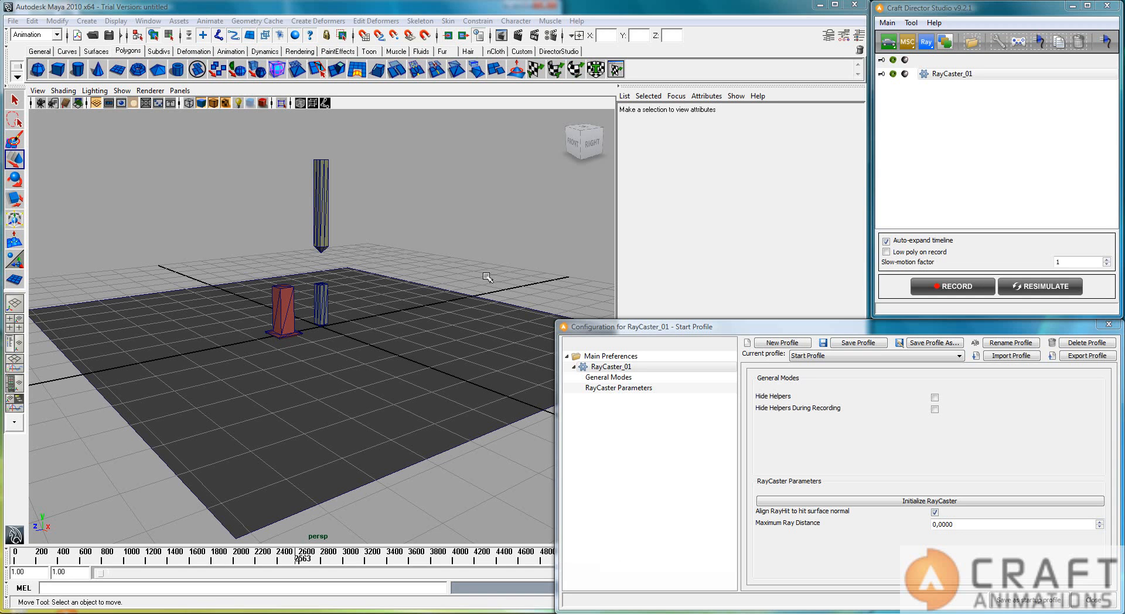
Open the RayCaster_01 configuration and inspect its red hit surface helper
click(950, 74)
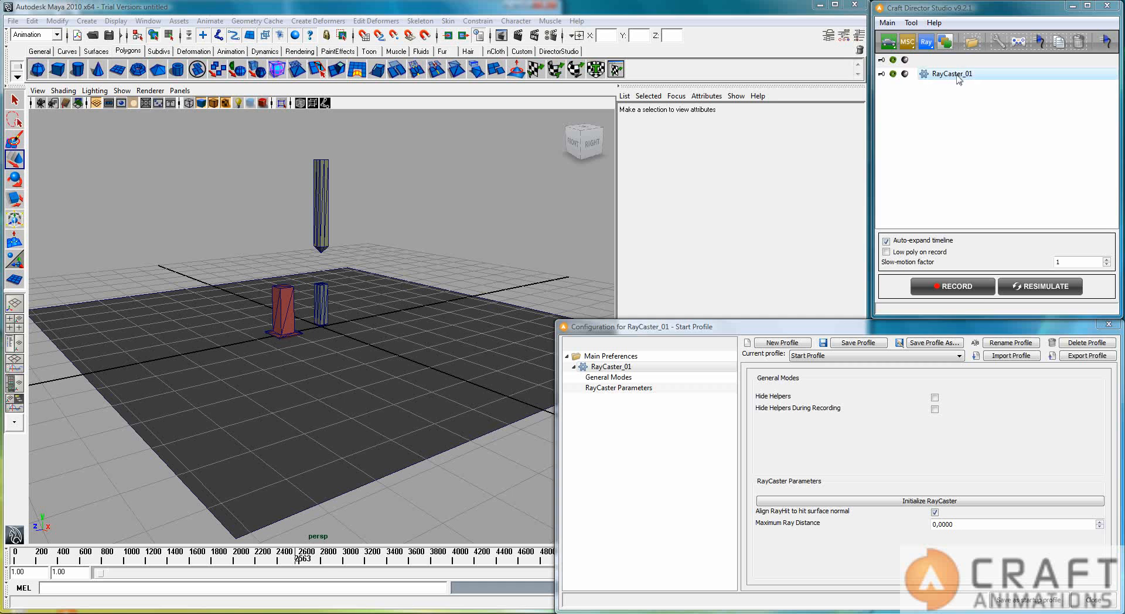
click(926, 42)
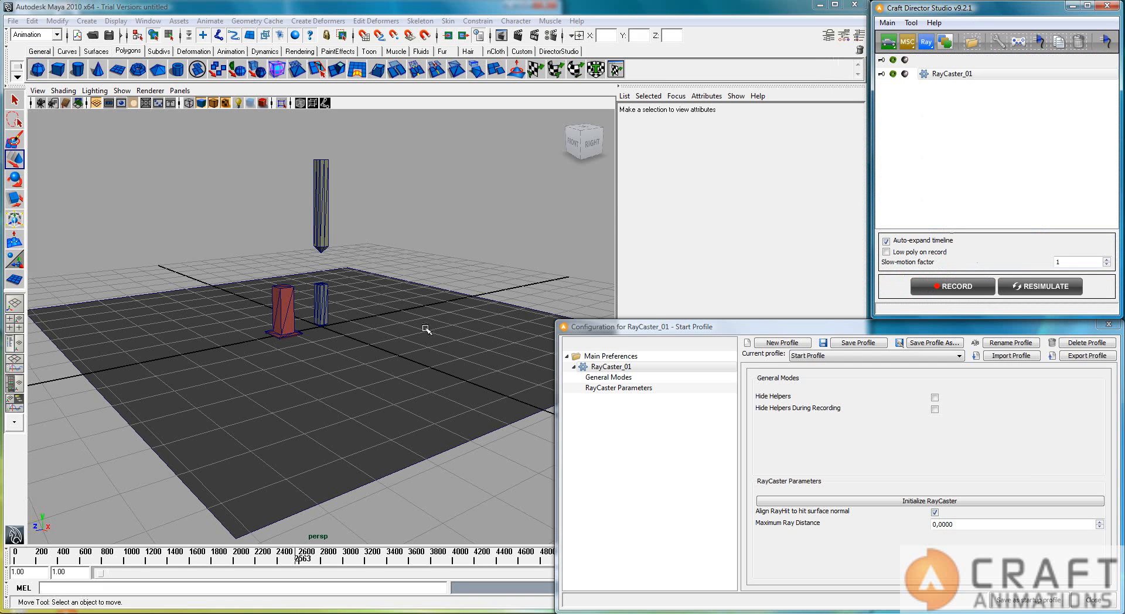
click(320, 208)
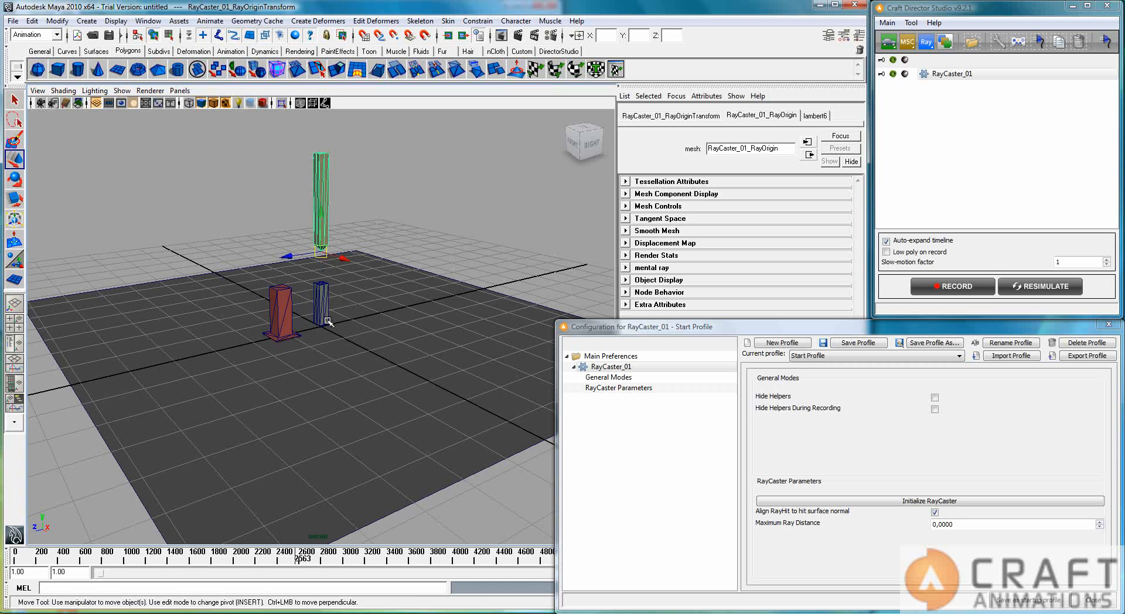
mouse_move(335, 336)
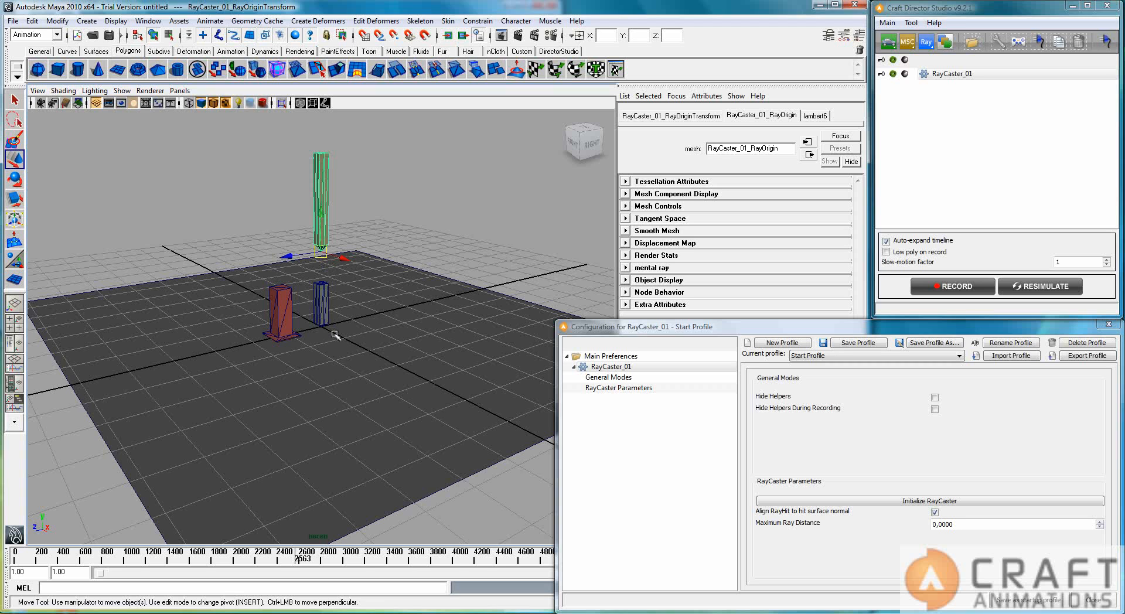
mouse_move(190, 338)
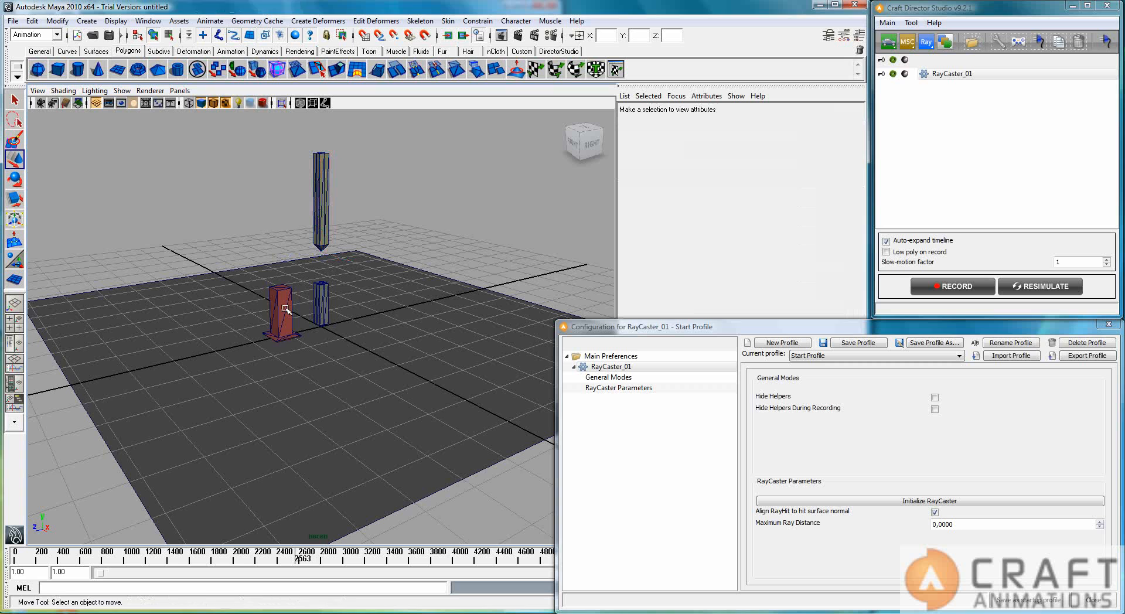
click(280, 308)
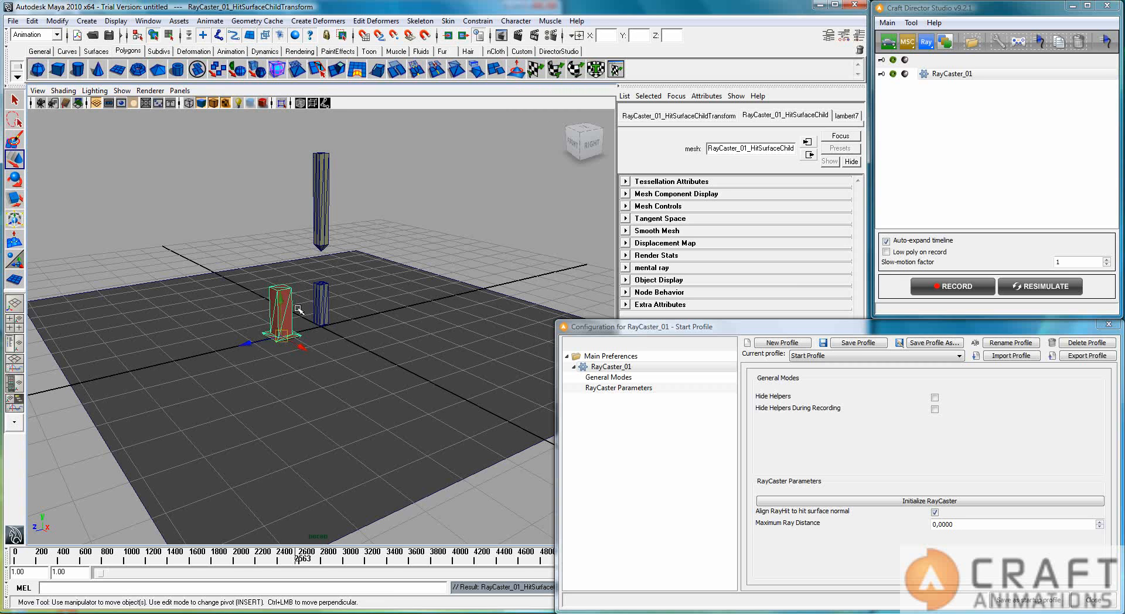
mouse_move(341, 242)
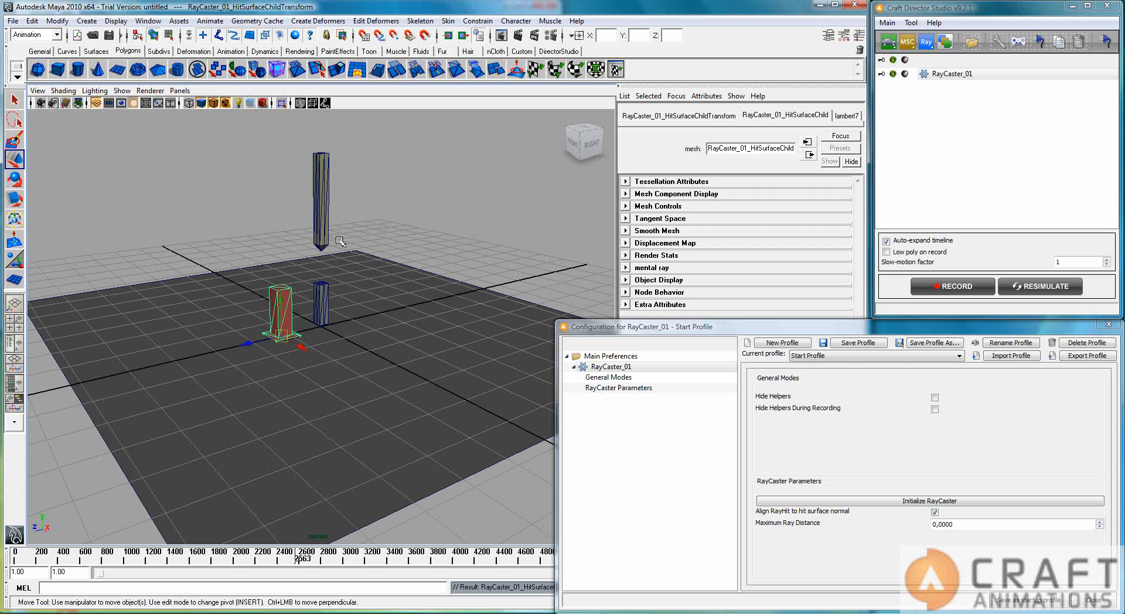
mouse_move(323, 251)
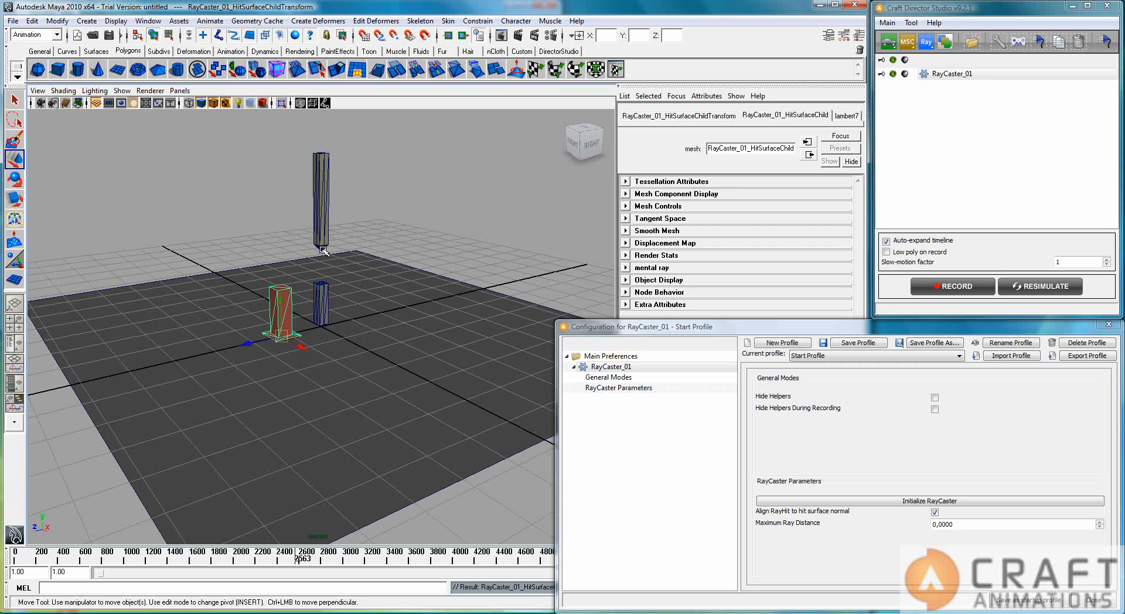
mouse_move(450, 226)
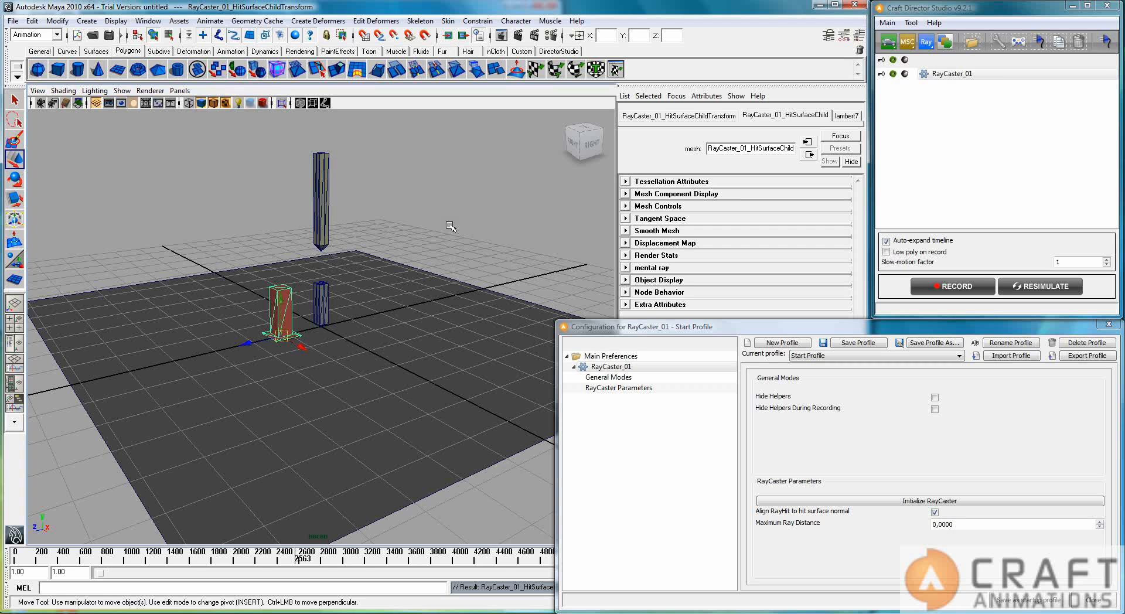
click(345, 323)
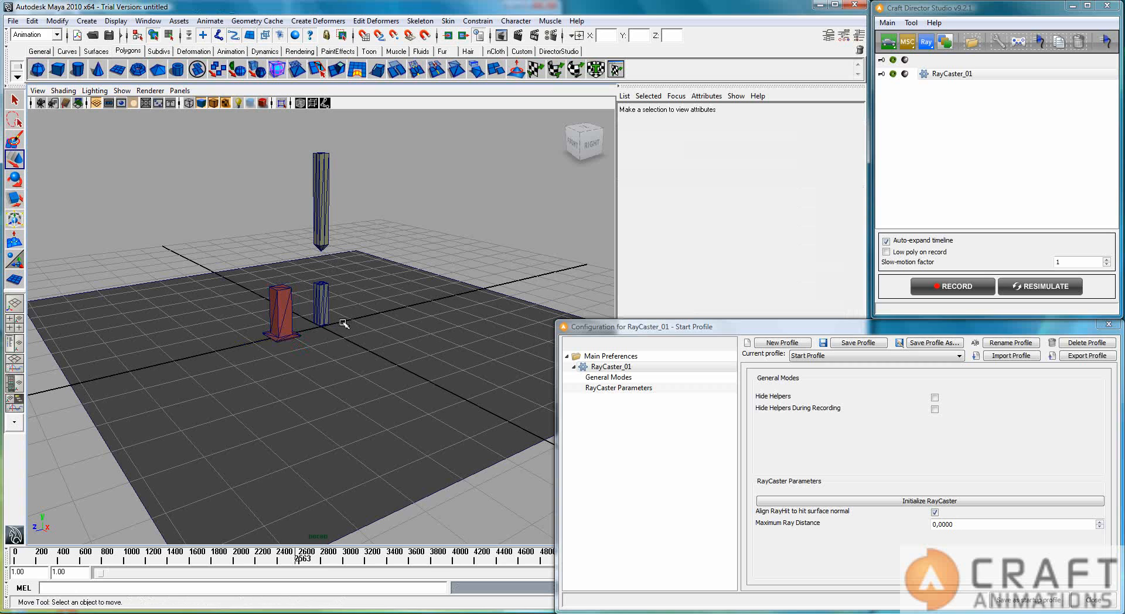
mouse_move(338, 336)
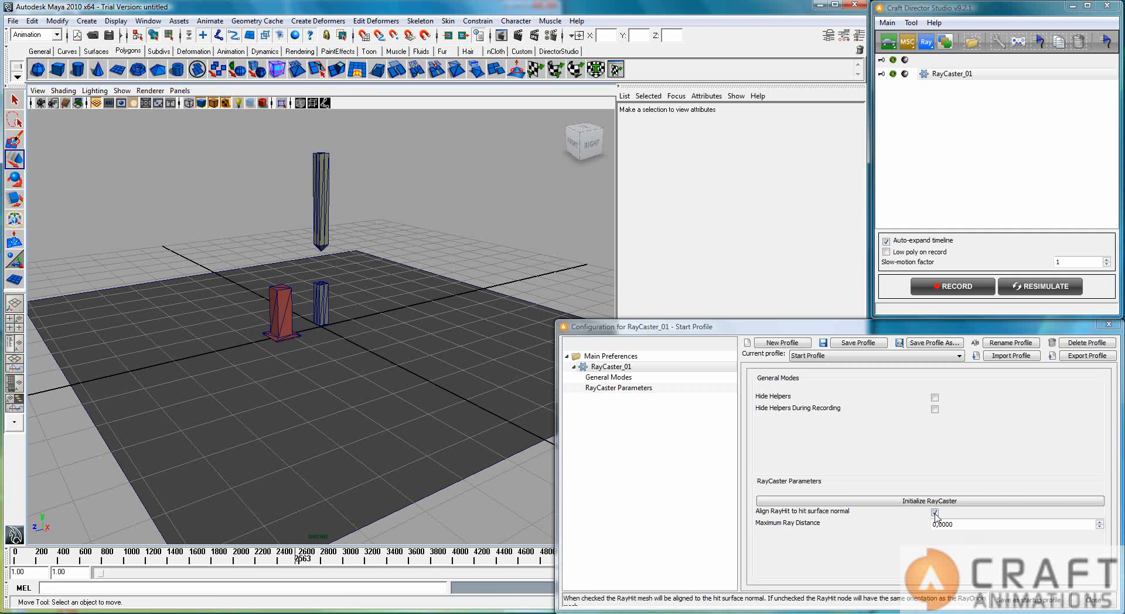
Align RayHit to the hit surface normal, with the small RayHit helper selected
click(934, 512)
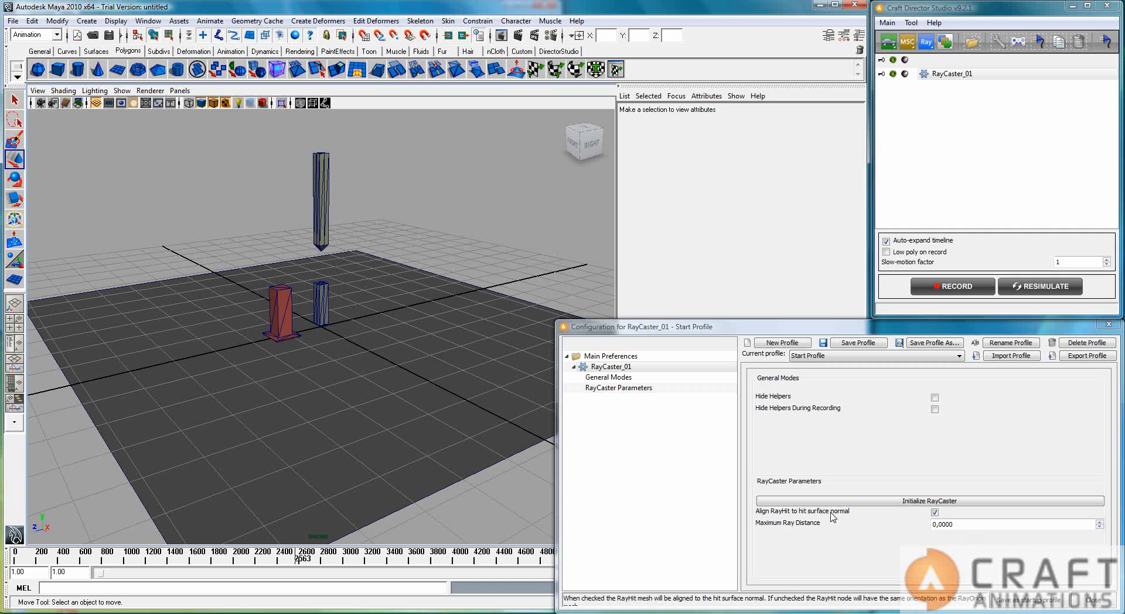
mouse_move(922, 521)
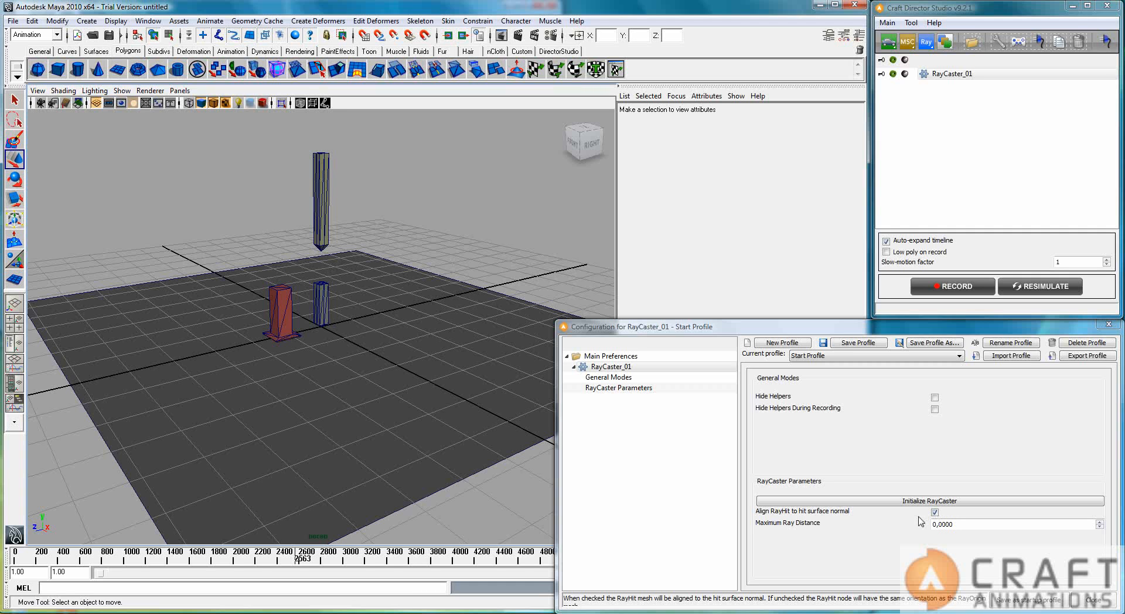
mouse_move(777, 516)
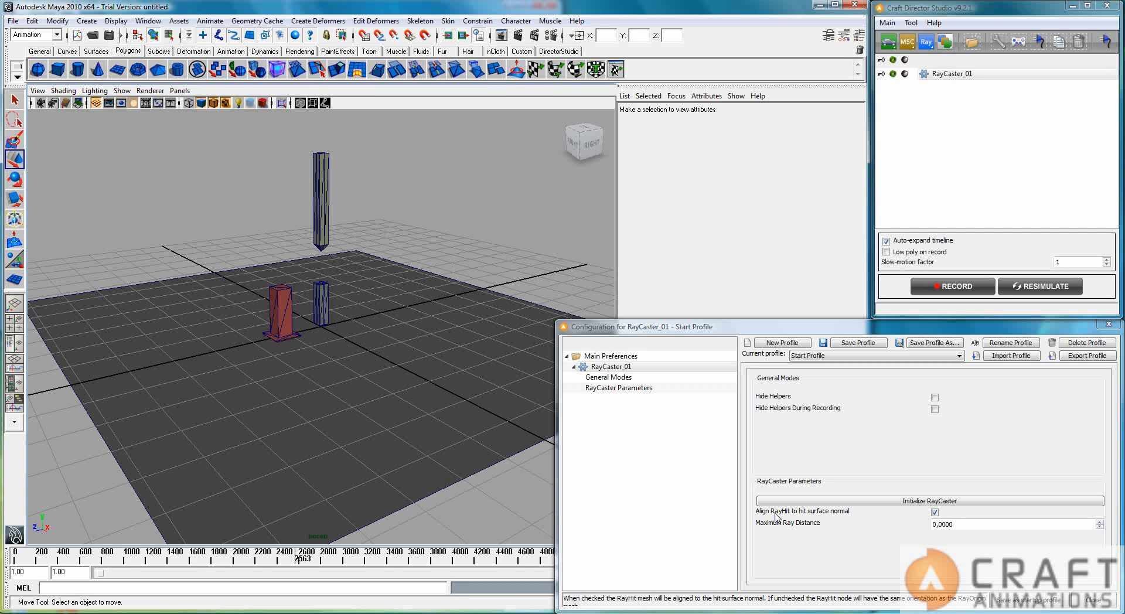
mouse_move(364, 325)
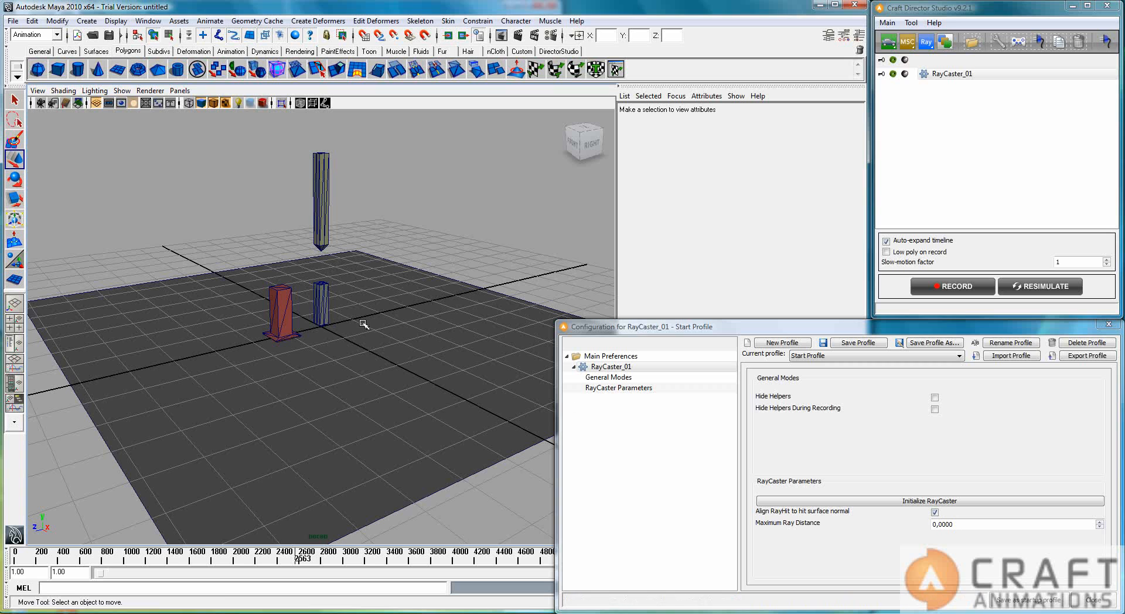
click(320, 298)
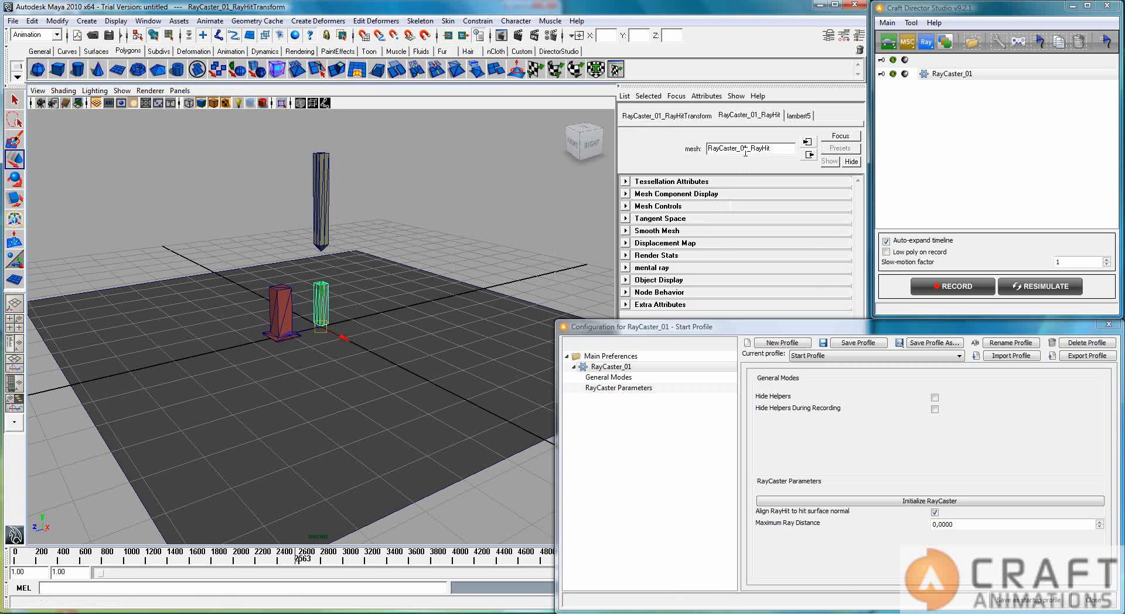
double_click(759, 148)
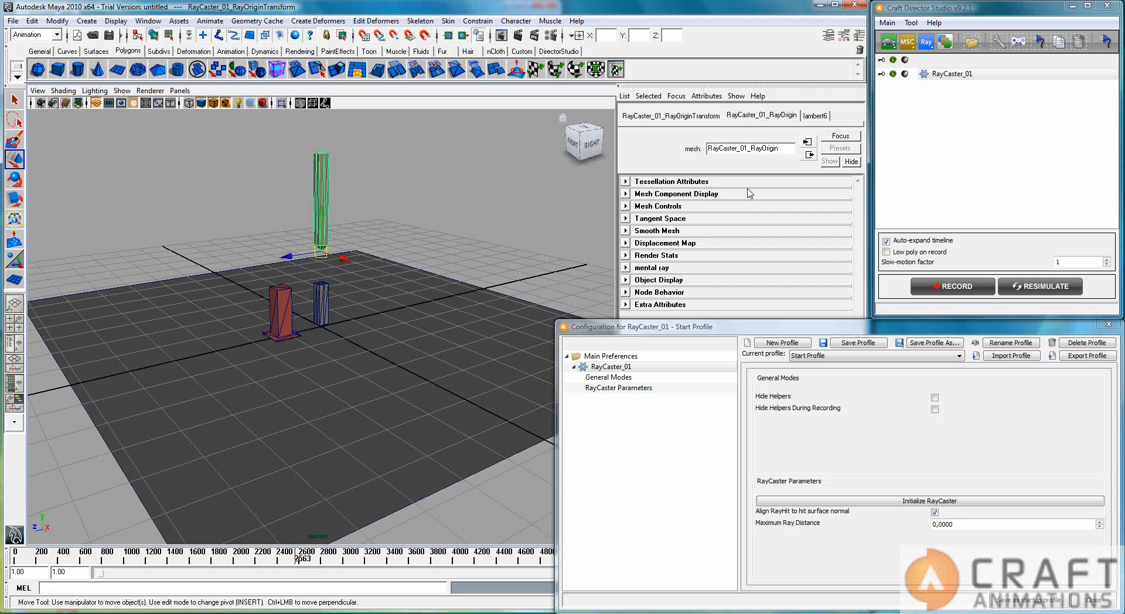
double_click(762, 147)
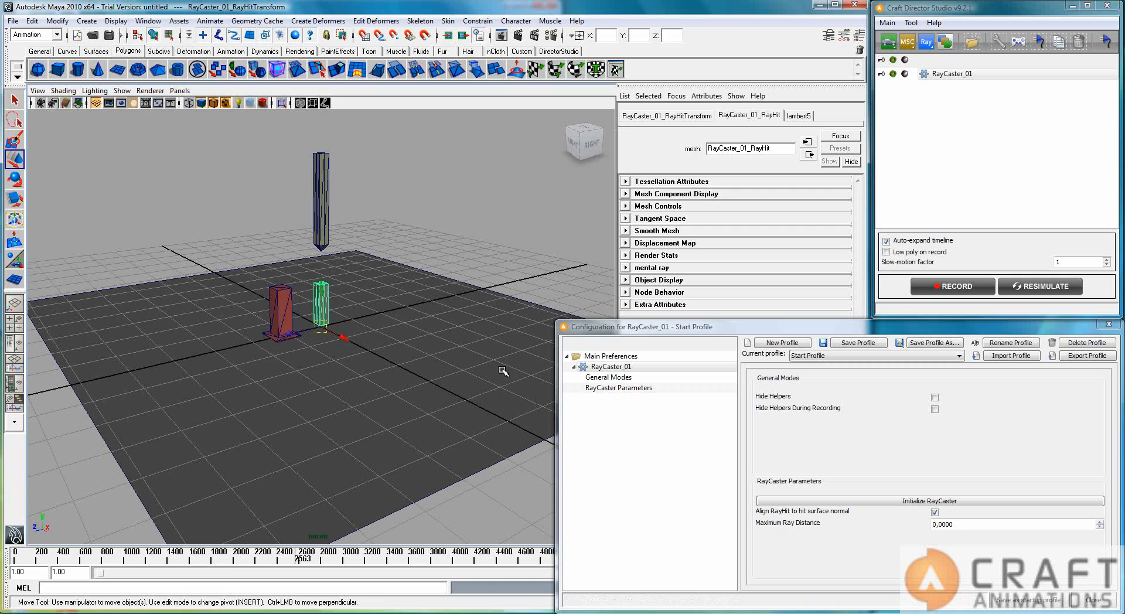
mouse_move(773, 520)
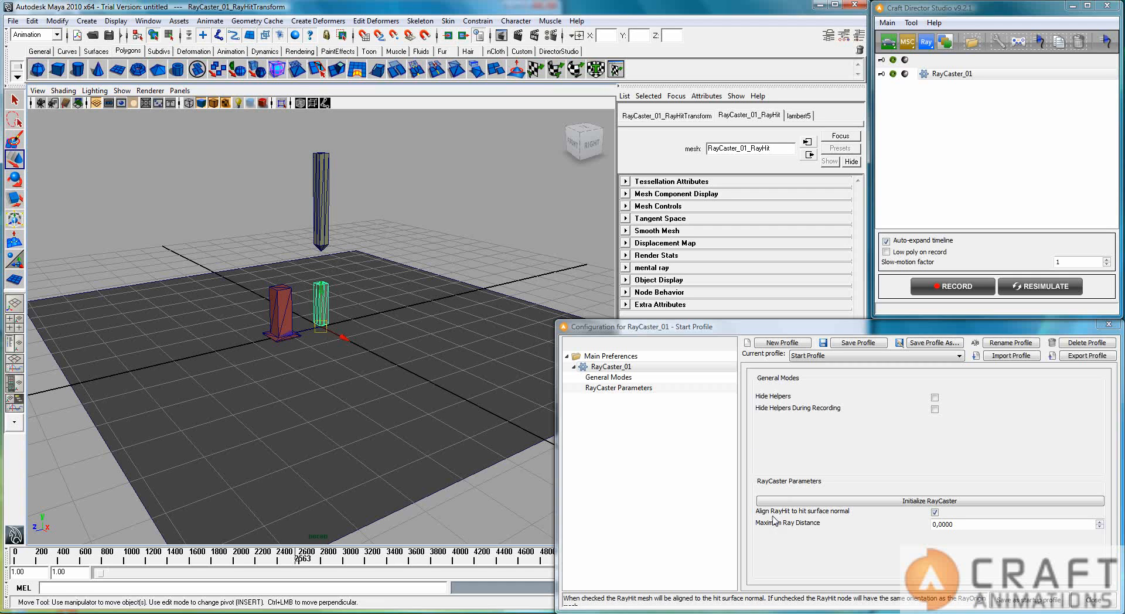
mouse_move(803, 522)
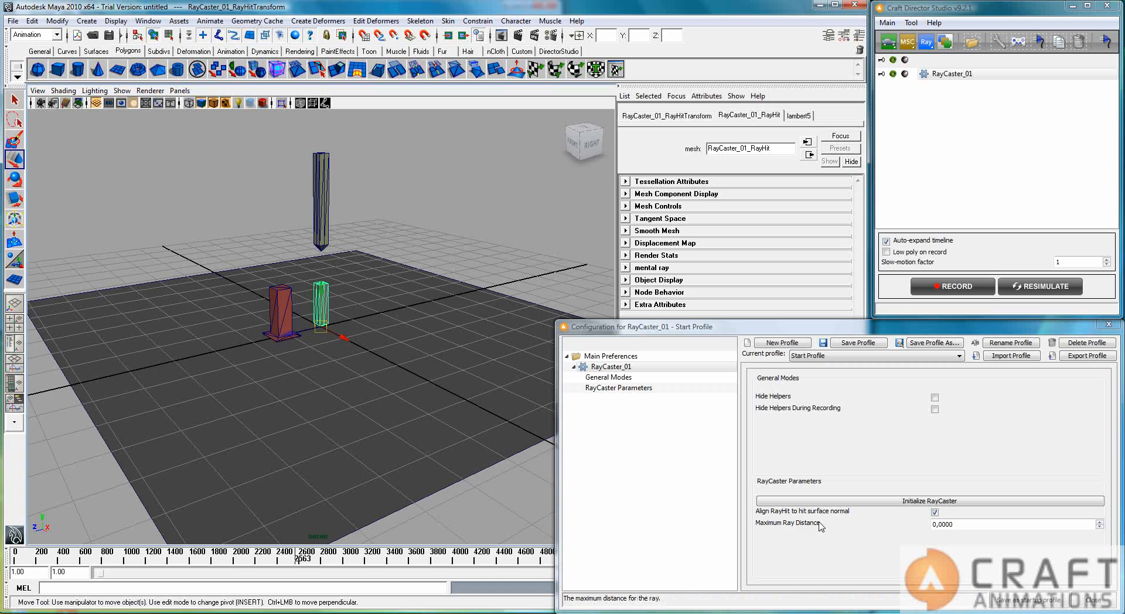
mouse_move(229, 360)
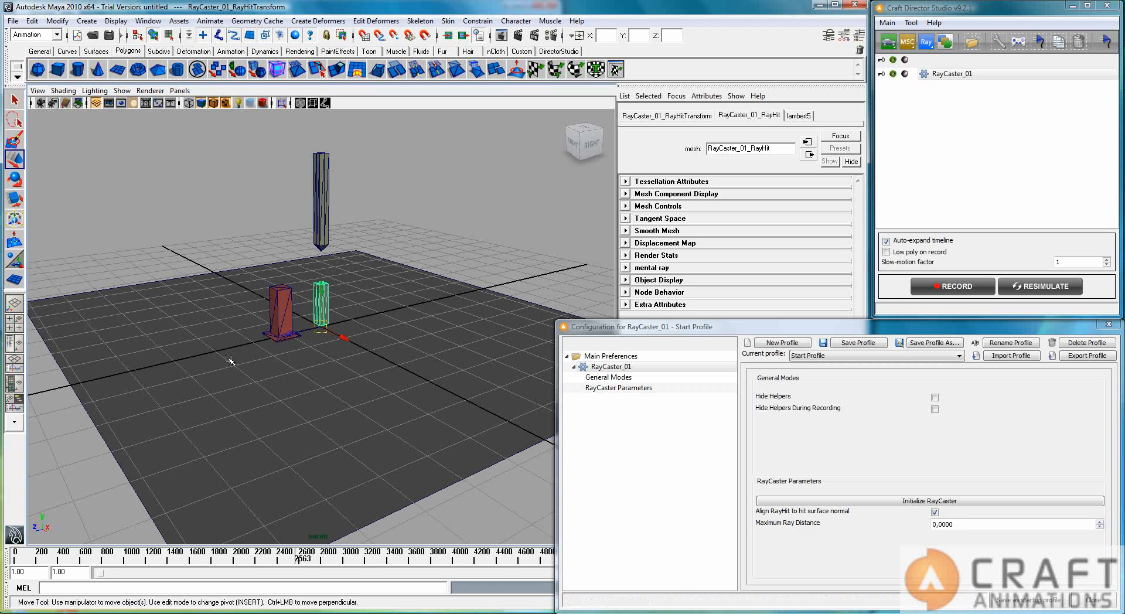
mouse_move(167, 283)
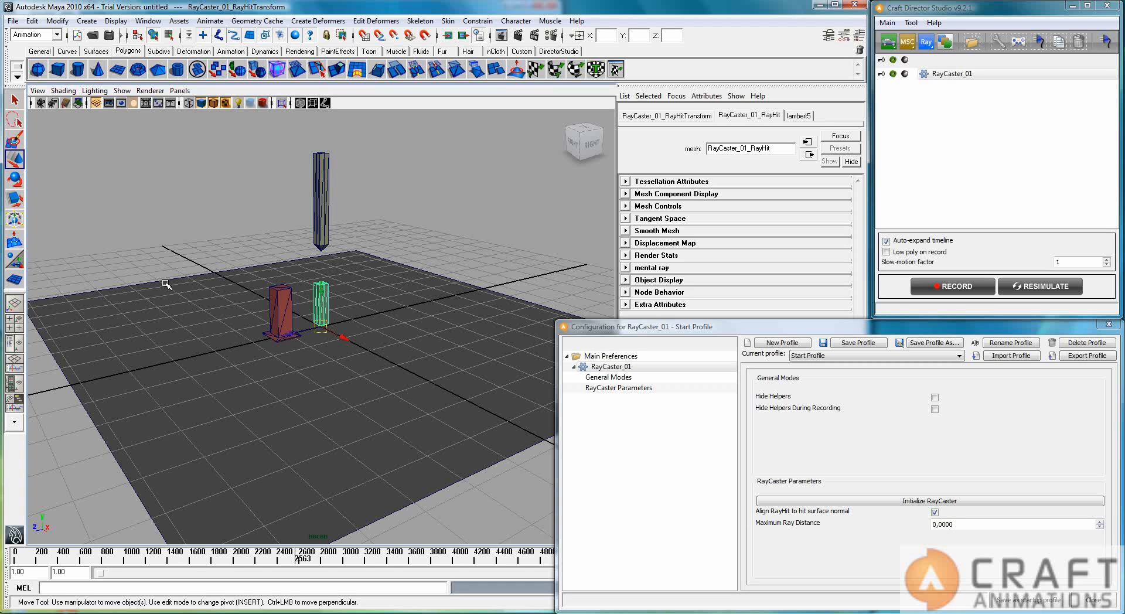
mouse_move(374, 379)
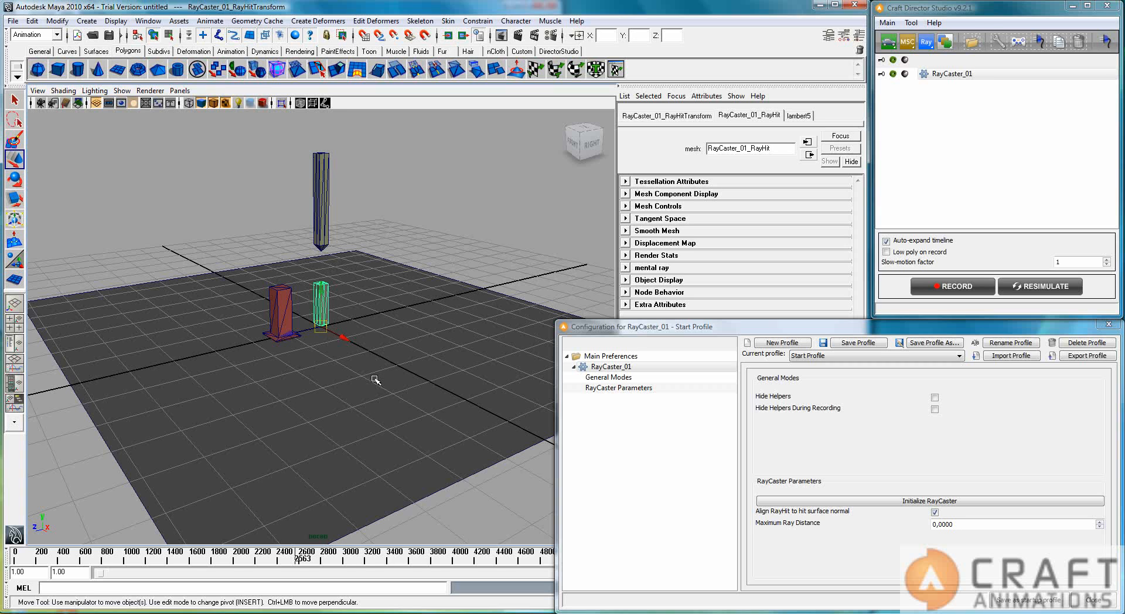
mouse_move(402, 361)
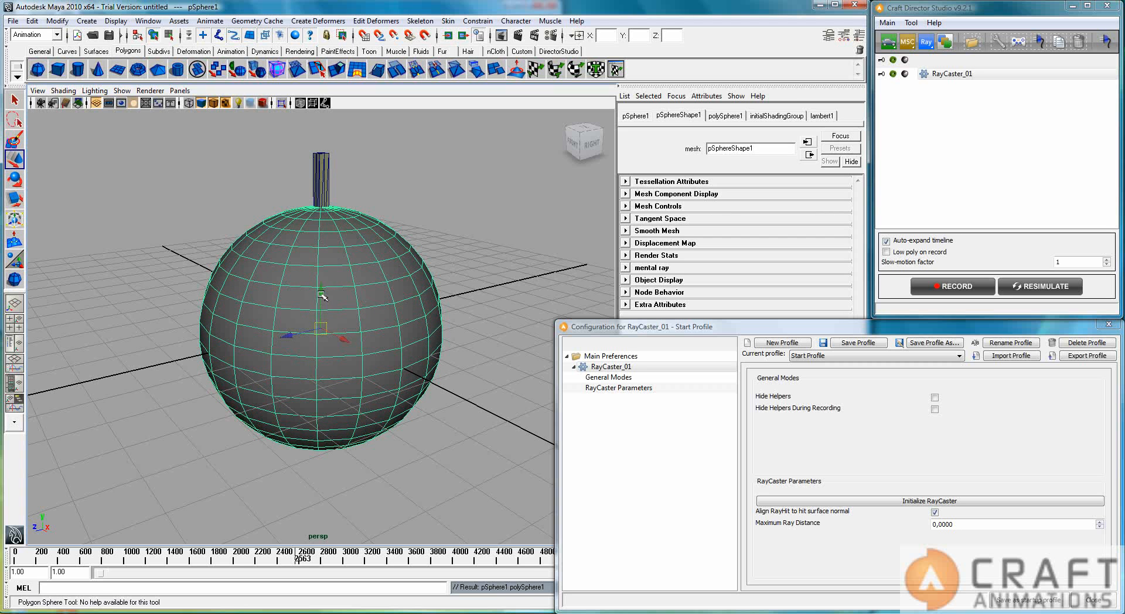
Lower the sphere beneath the ray origin so the ray hits its top
drag(322, 297, 323, 398)
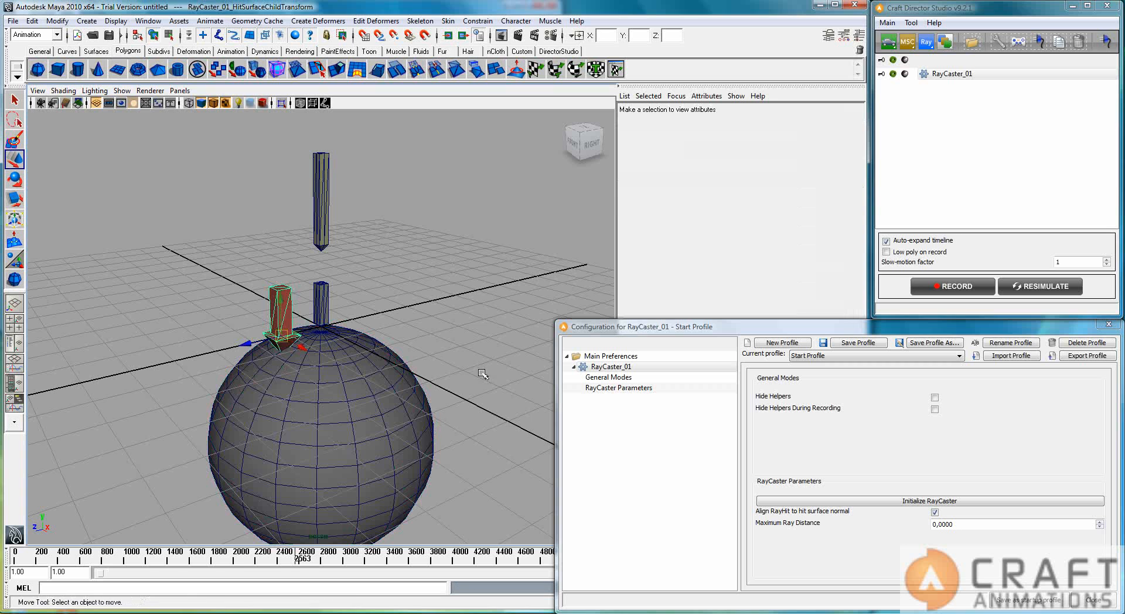
Select RayCaster_01_RayOriginTransform and start a live recording
click(951, 285)
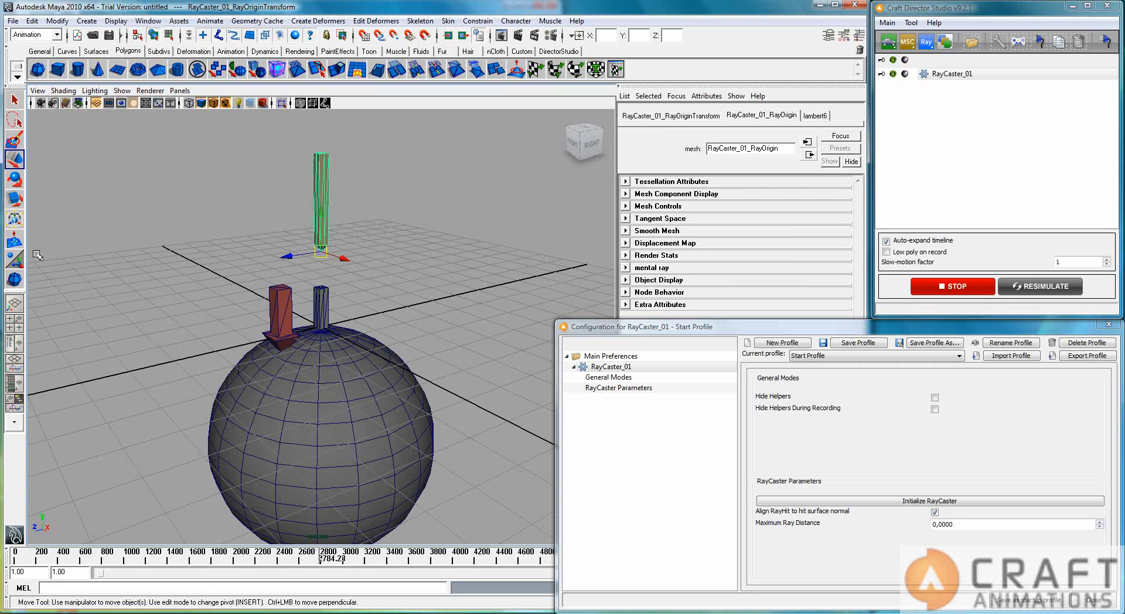
Record the ray origin tilting across the sphere and back upright, then stop
click(14, 178)
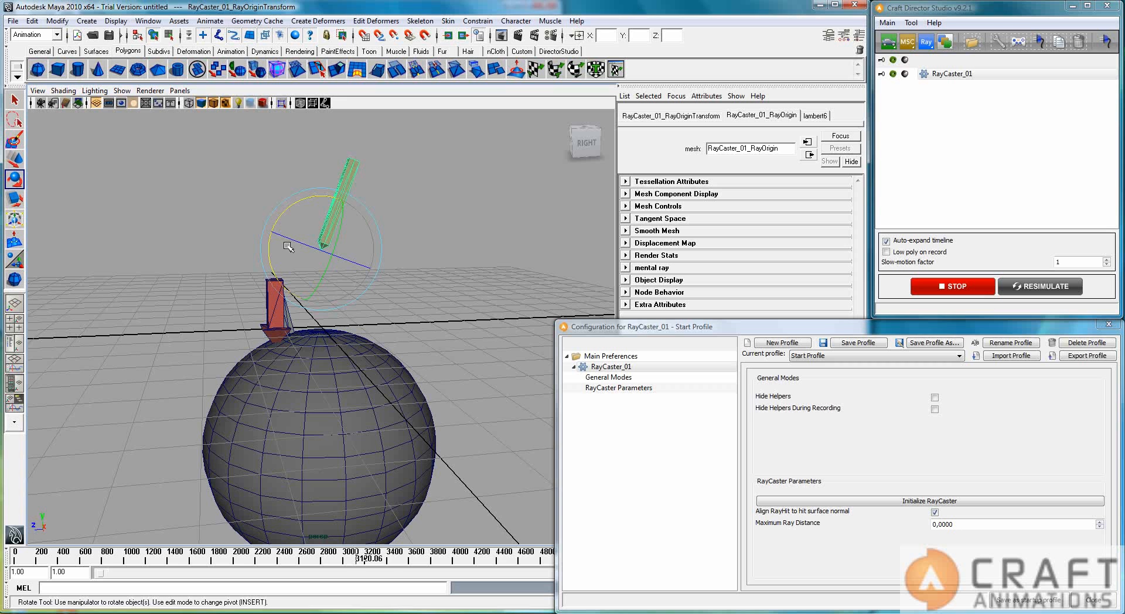
drag(287, 247, 297, 208)
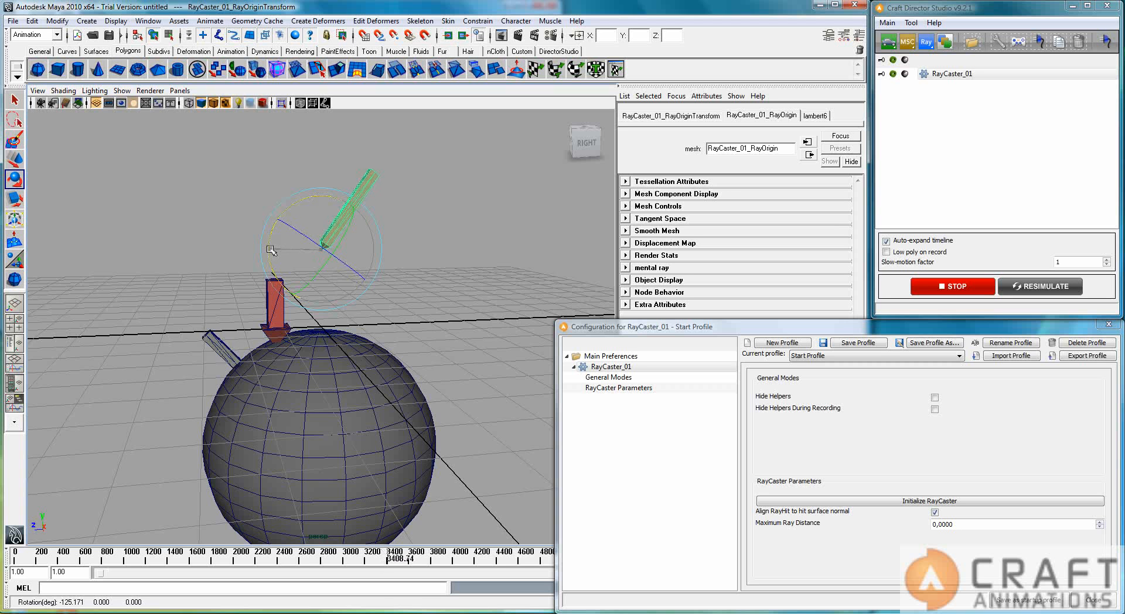
drag(269, 250, 301, 312)
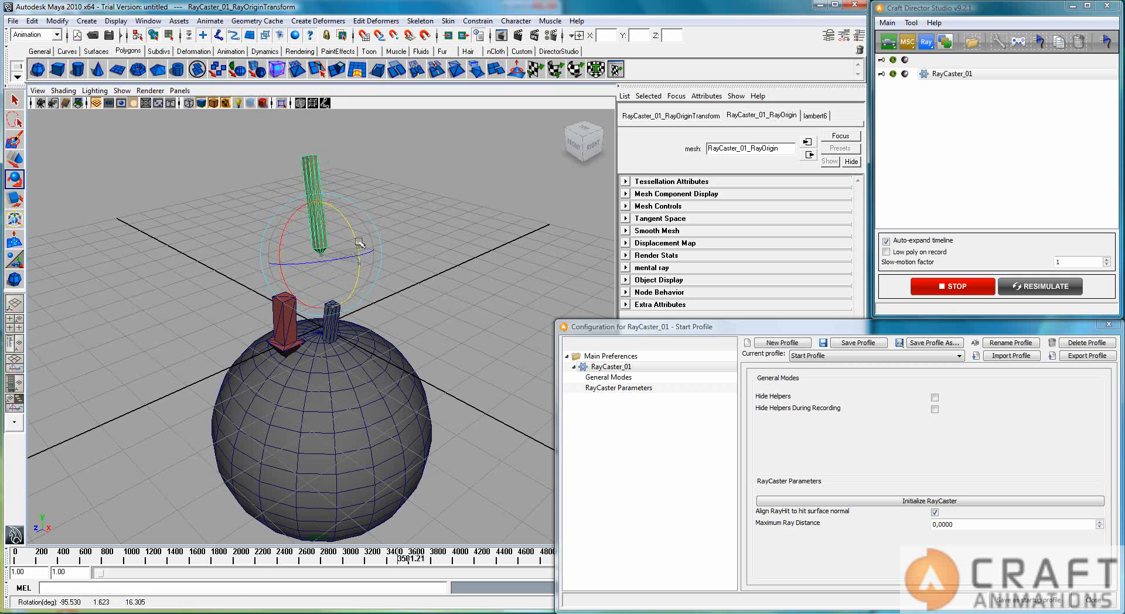
drag(352, 251, 362, 278)
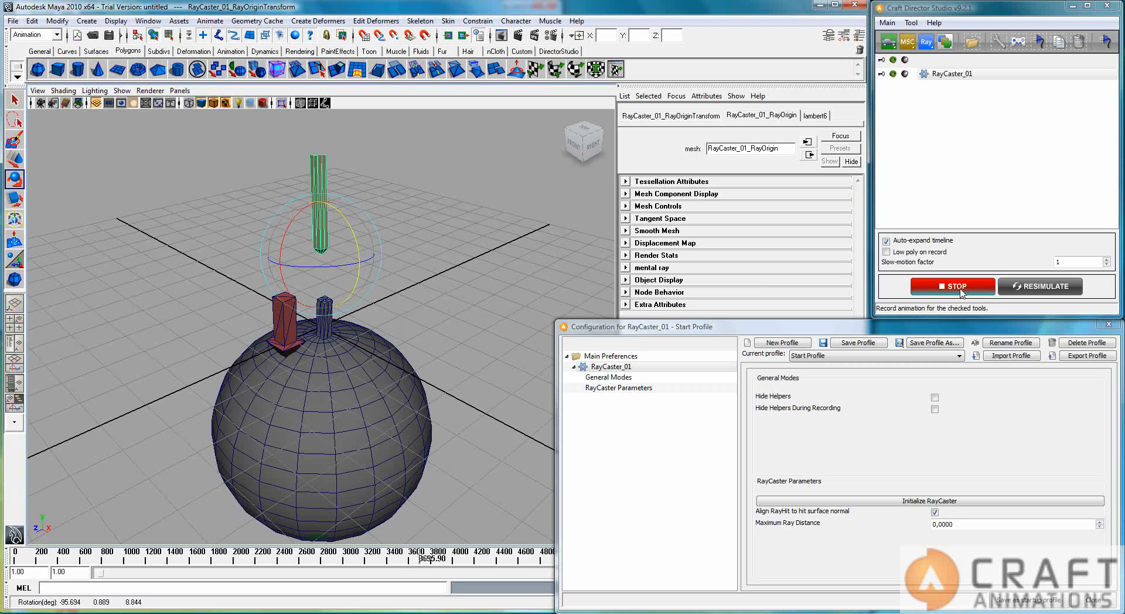
click(952, 286)
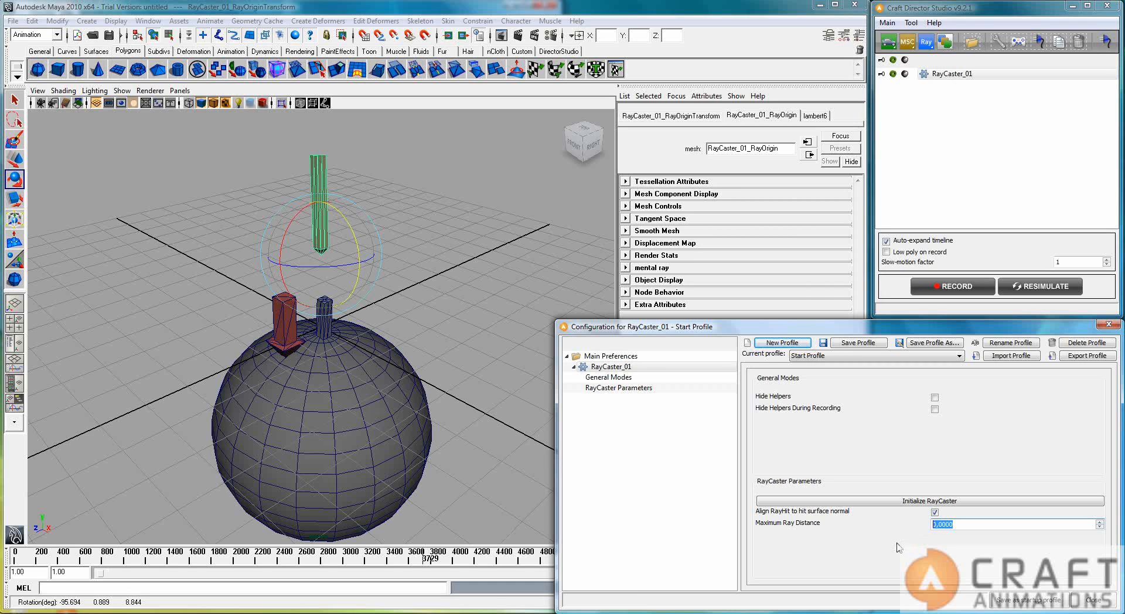
mouse_move(383, 297)
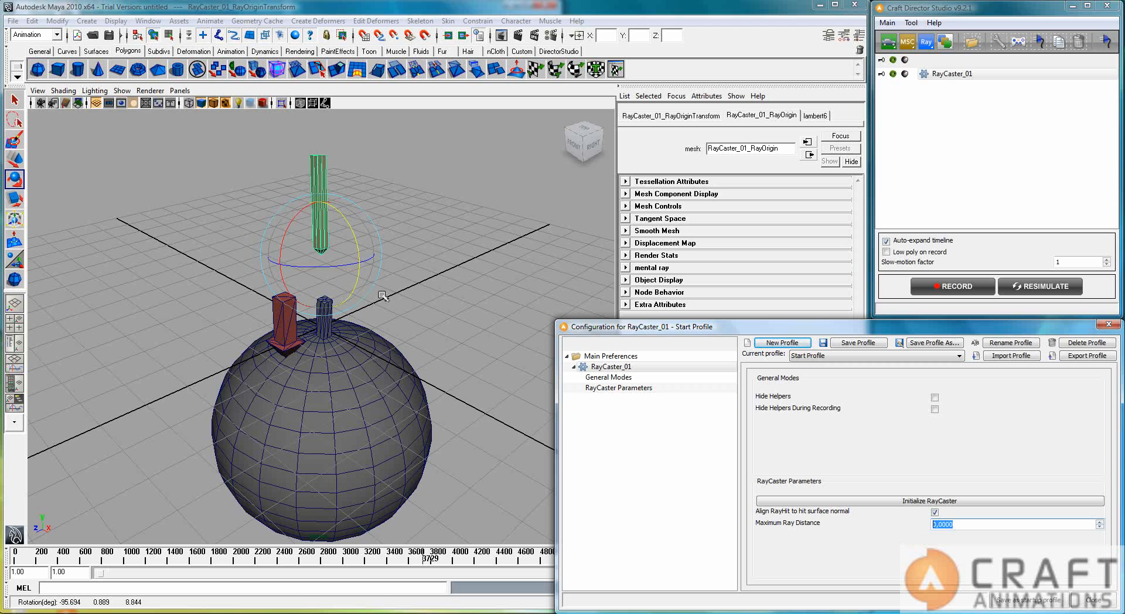
mouse_move(316, 288)
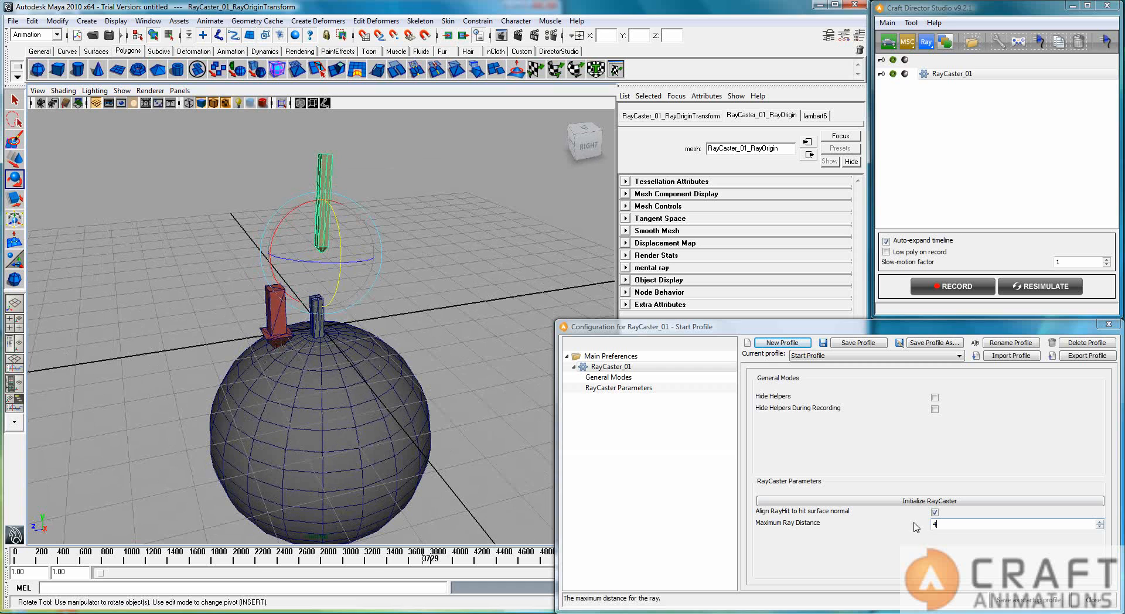
Enter 4.0000 as RayCaster_01's Maximum Ray Distance
text(4,0000)
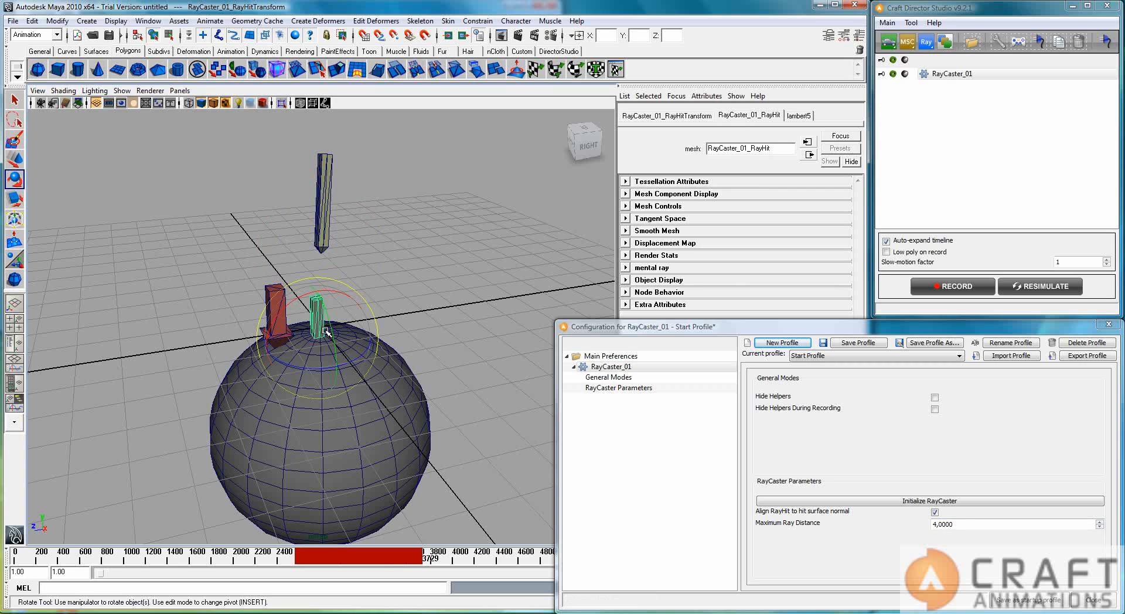
mouse_move(262, 370)
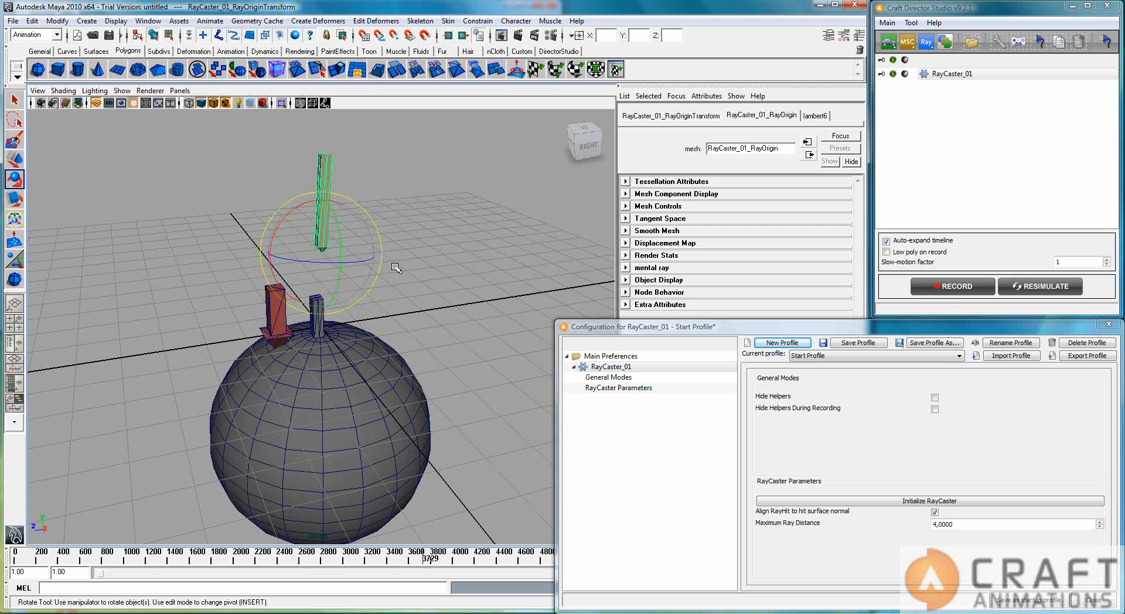
mouse_move(461, 364)
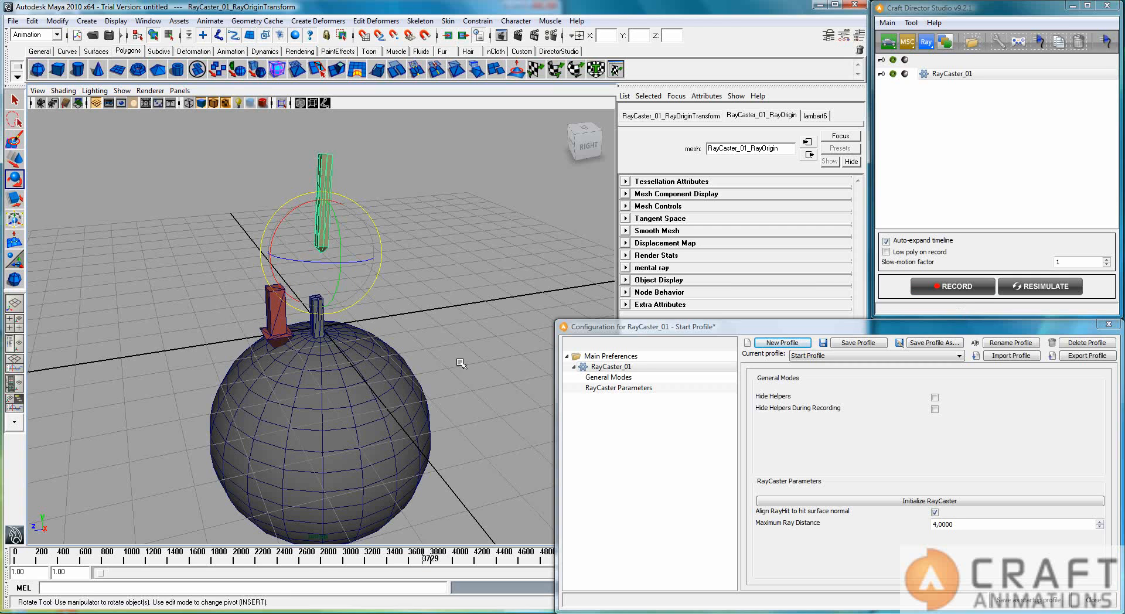
mouse_move(237, 372)
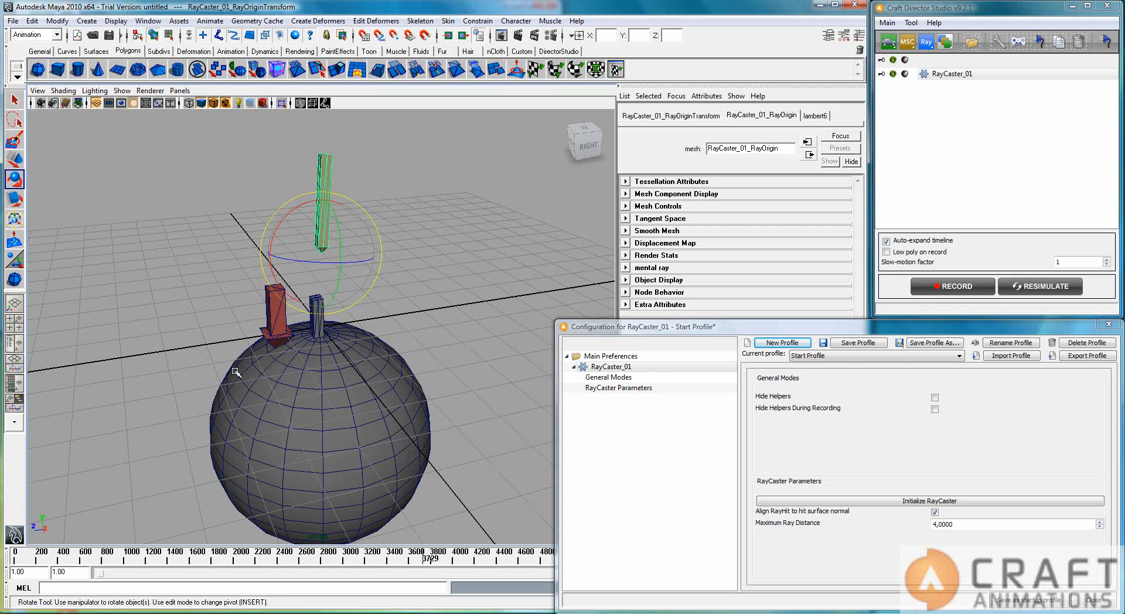
mouse_move(952, 285)
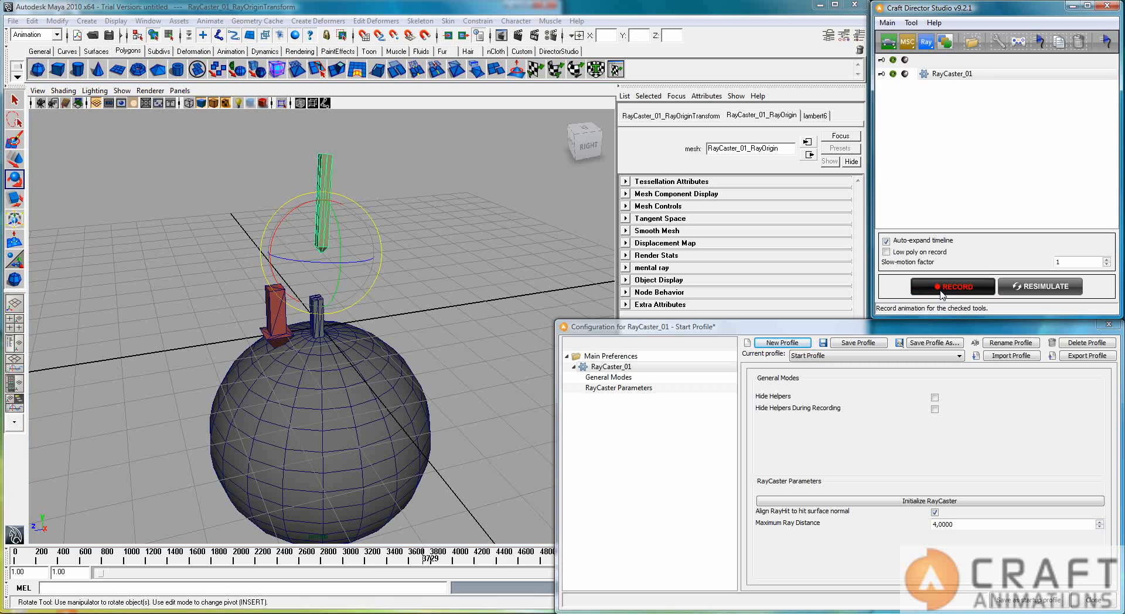
Record the ray origin tilting to hit the sphere's side, then swinging to miss
click(952, 286)
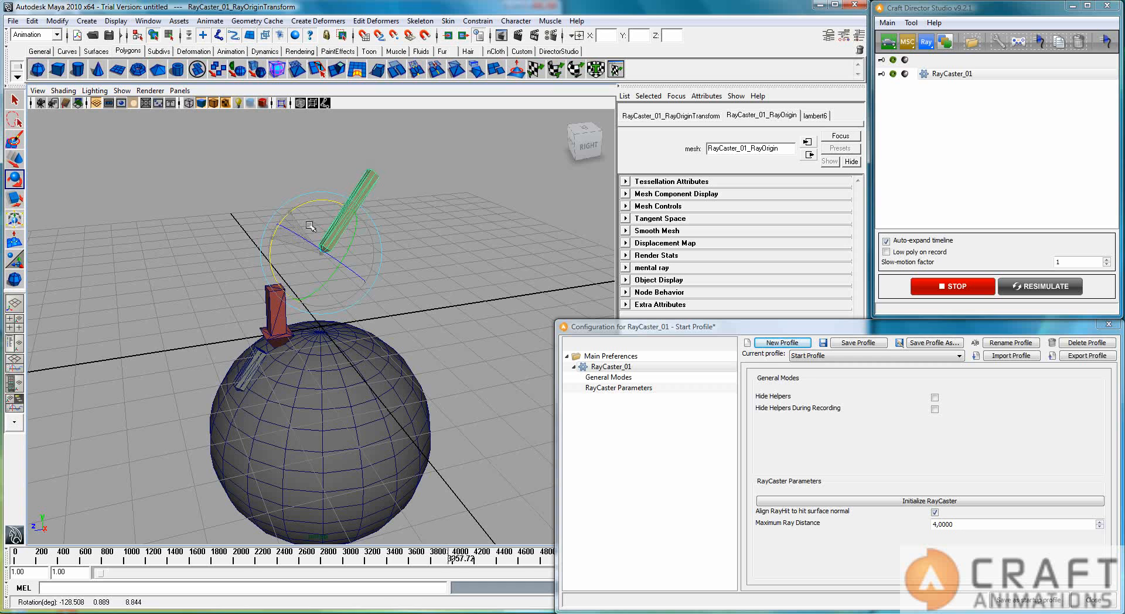
drag(312, 226, 323, 218)
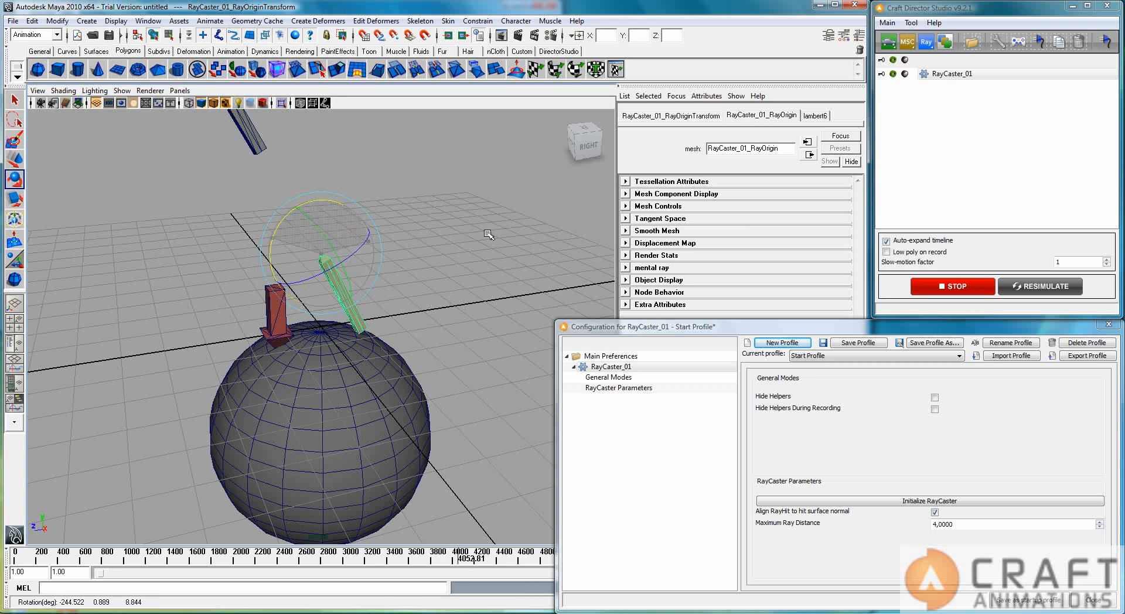
drag(488, 235, 356, 352)
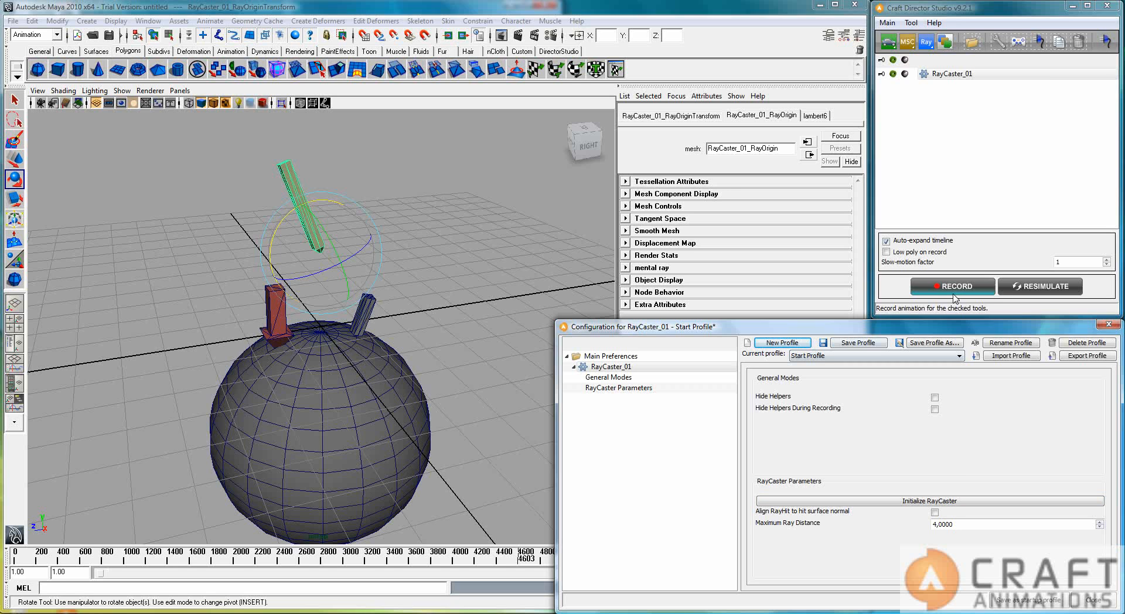
Start a new recording with RayHit surface-normal alignment turned off
click(952, 285)
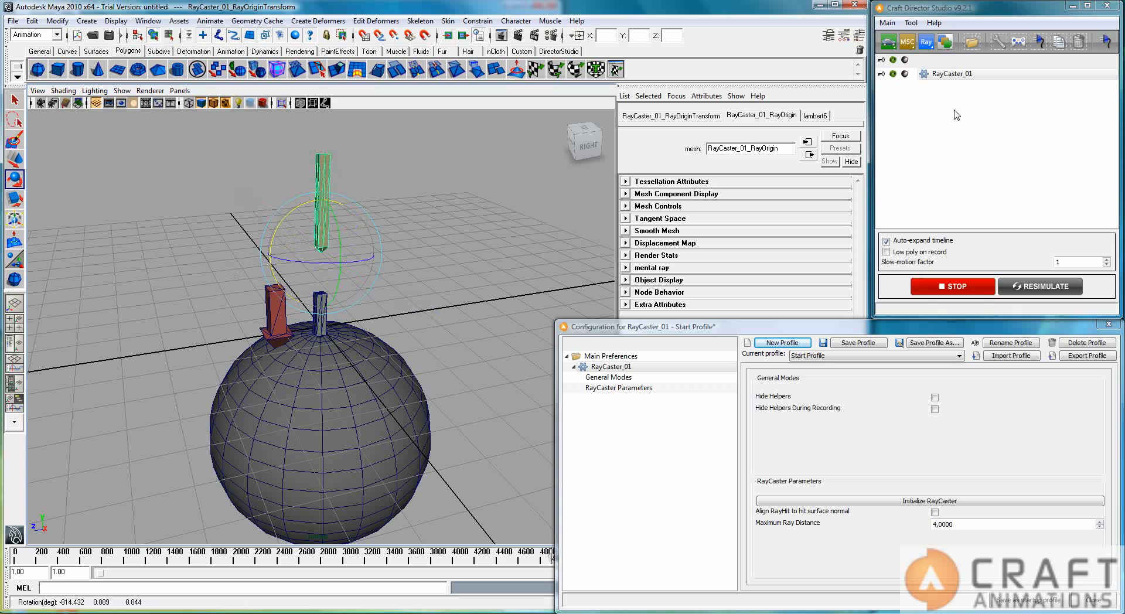
click(951, 285)
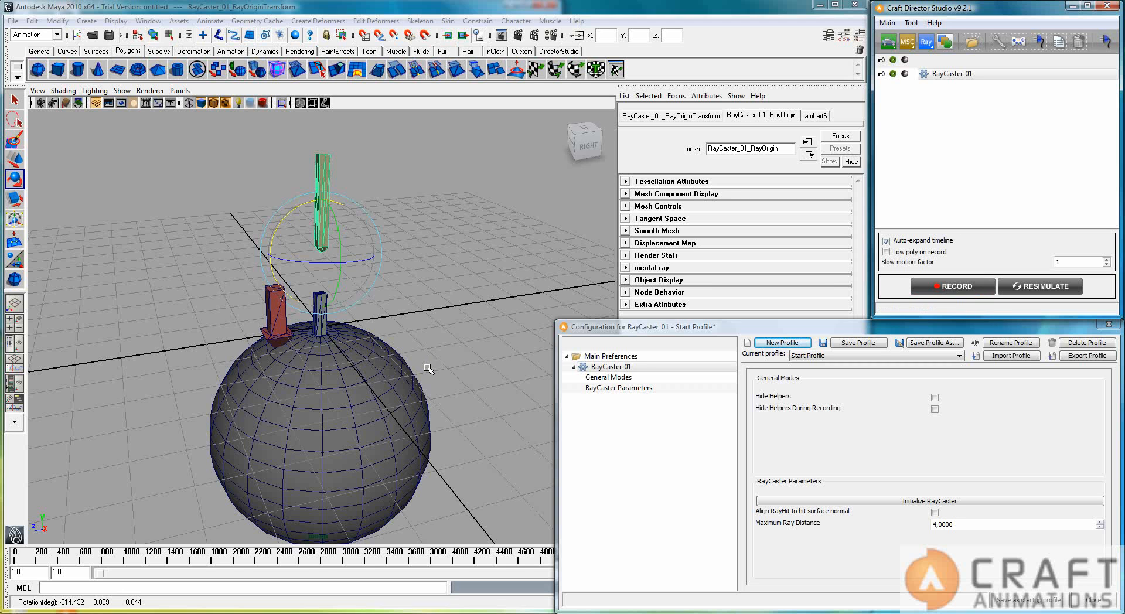
mouse_move(371, 343)
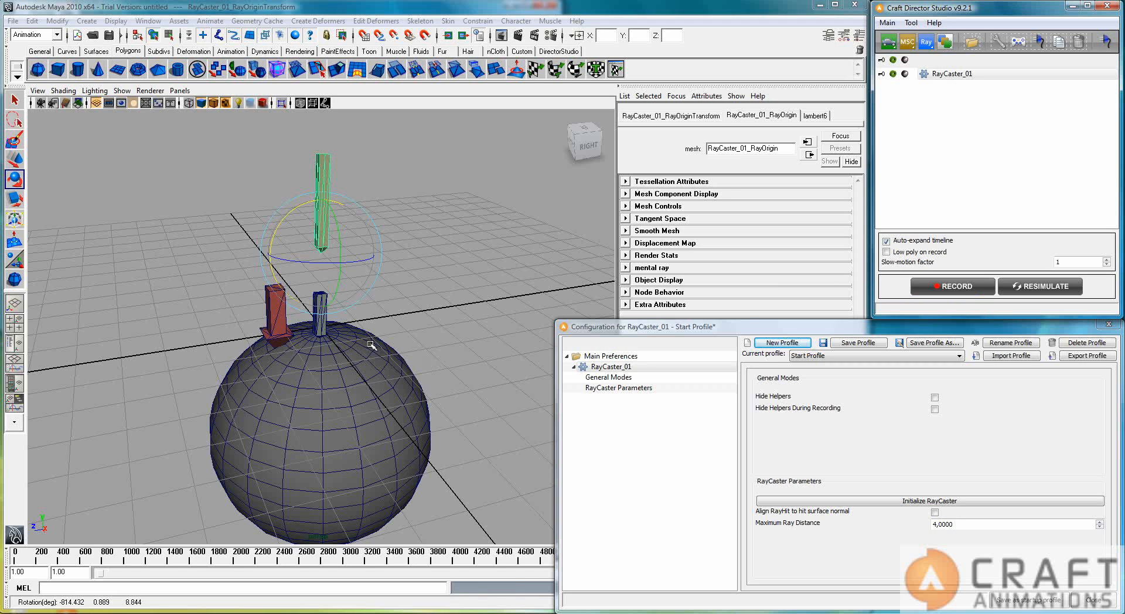
mouse_move(271, 237)
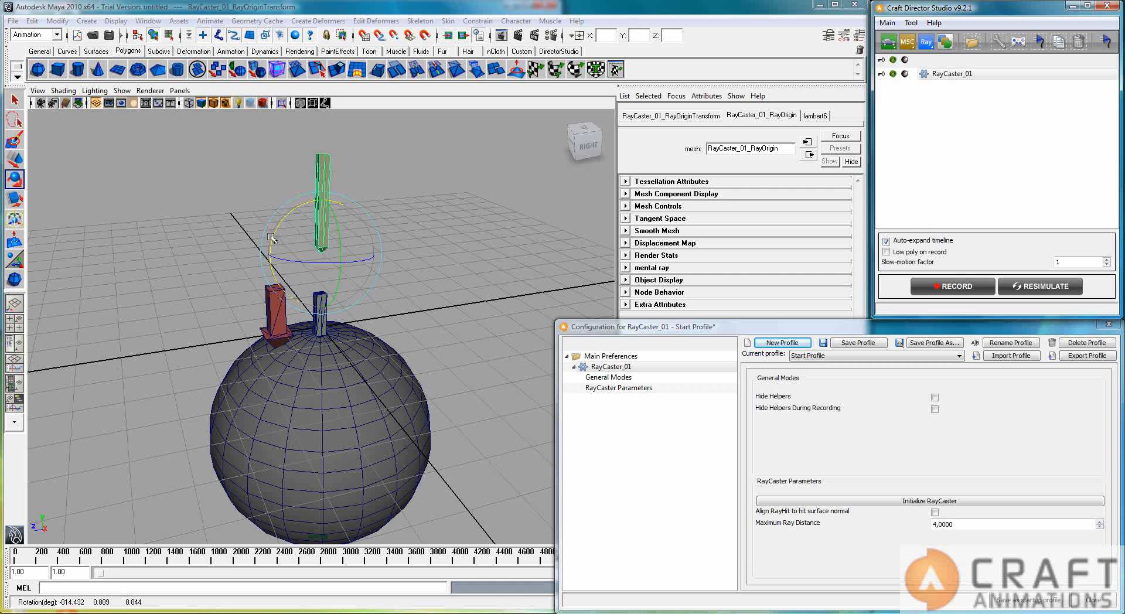
mouse_move(240, 123)
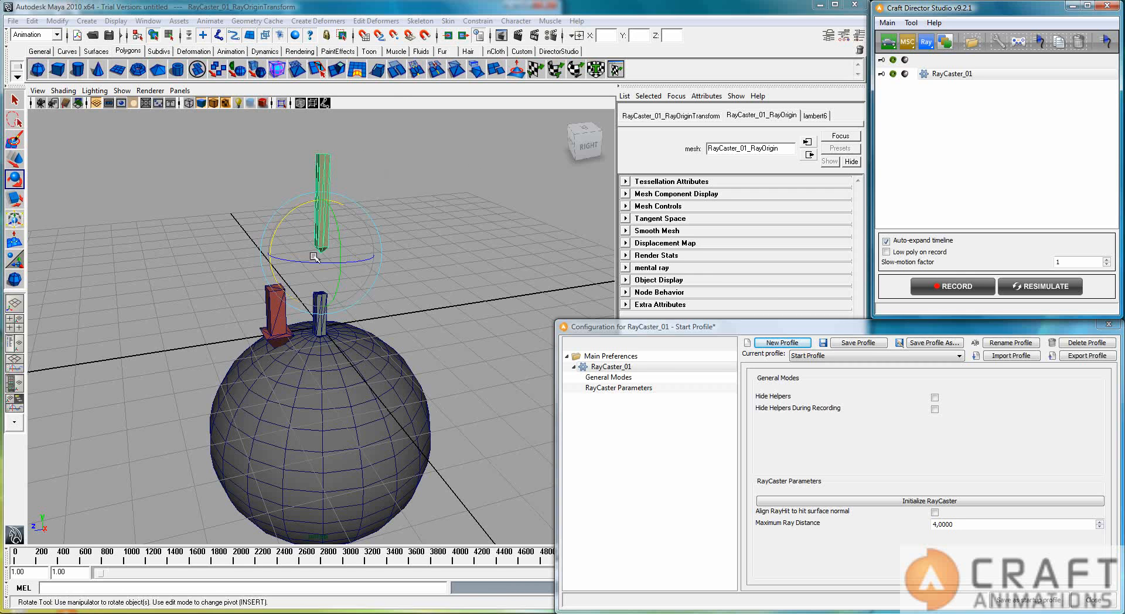
mouse_move(214, 193)
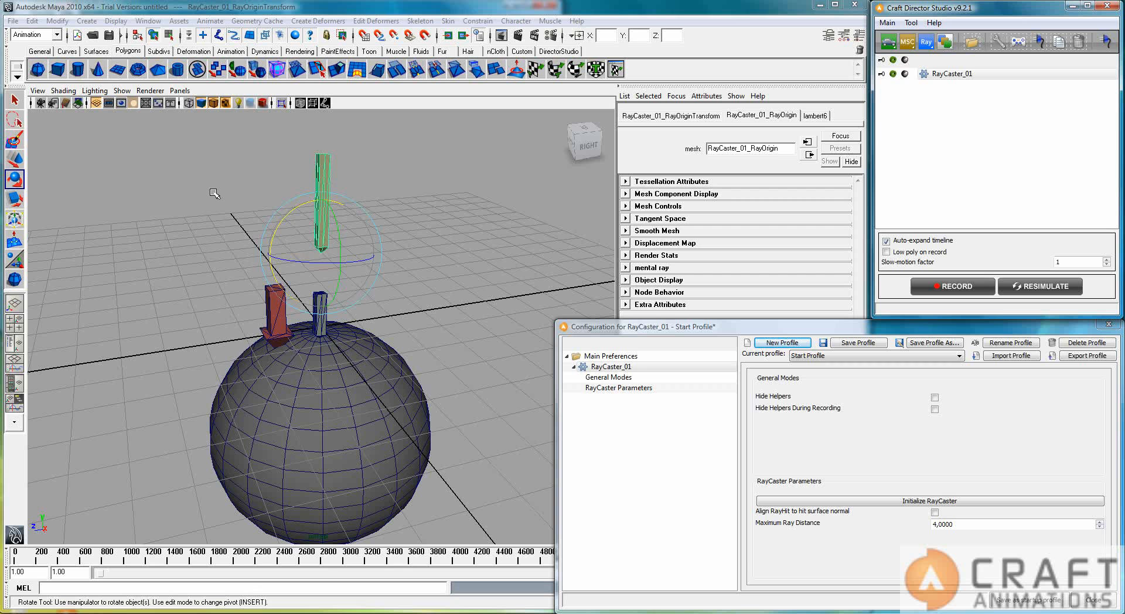
mouse_move(357, 300)
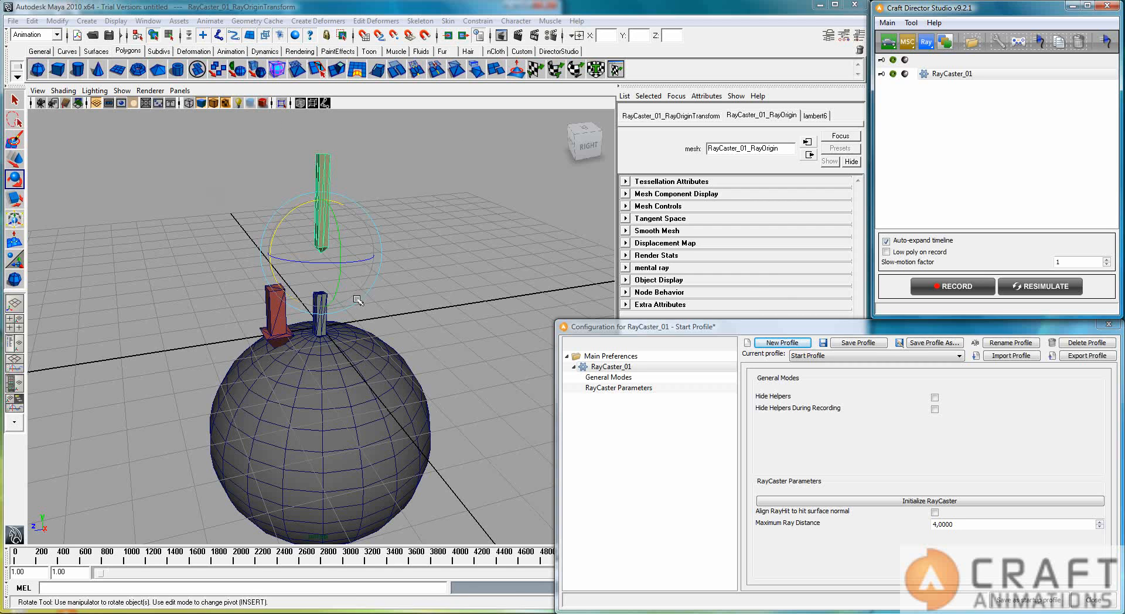
mouse_move(348, 339)
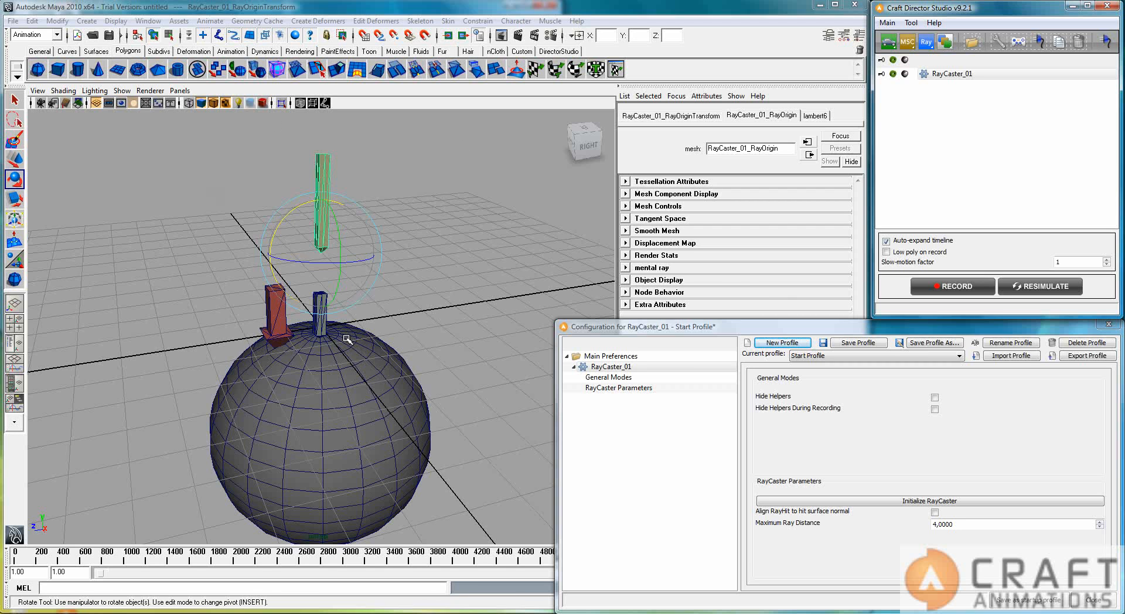
mouse_move(364, 341)
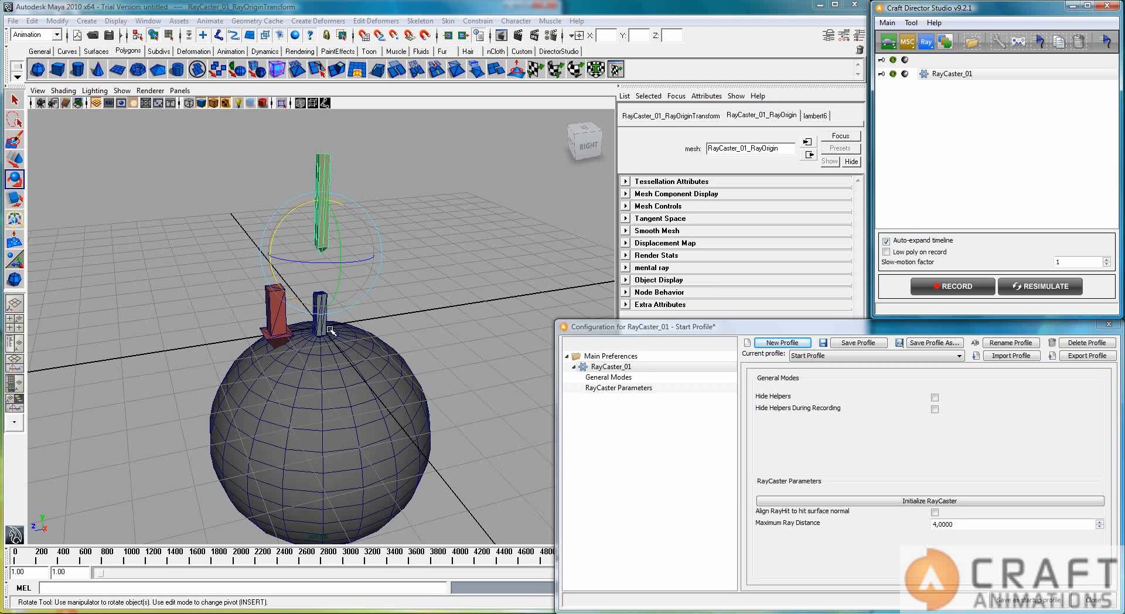
mouse_move(339, 349)
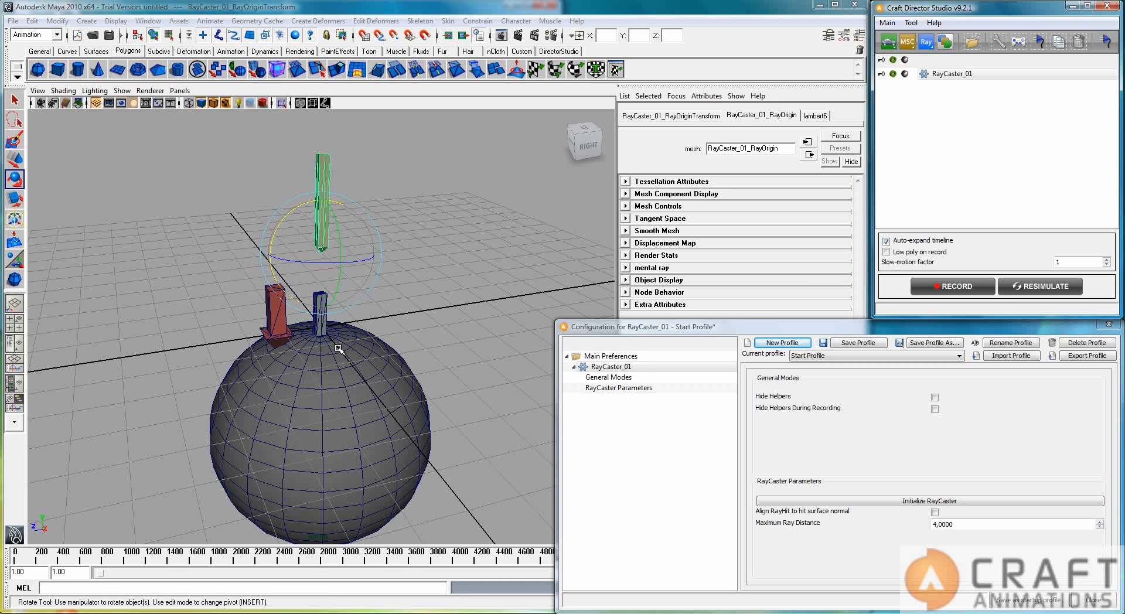
mouse_move(438, 349)
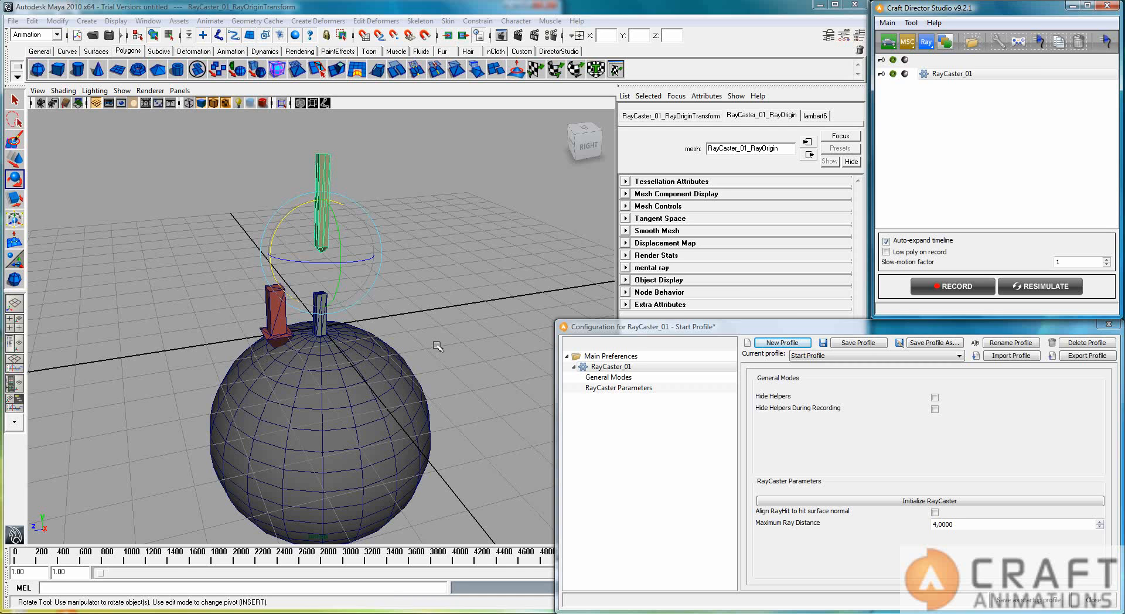
mouse_move(446, 360)
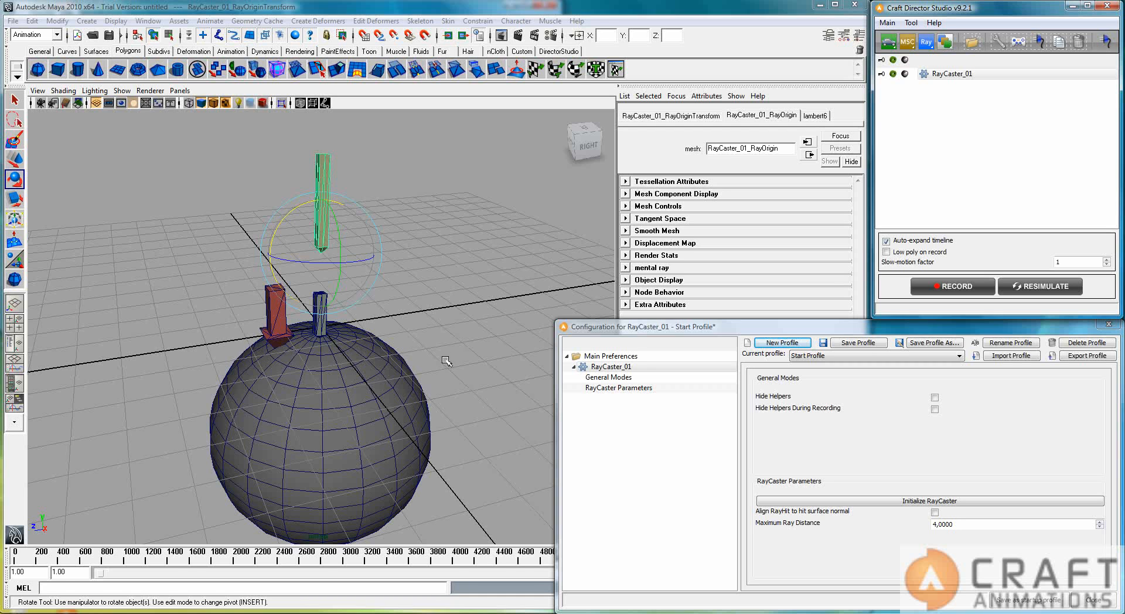
mouse_move(443, 249)
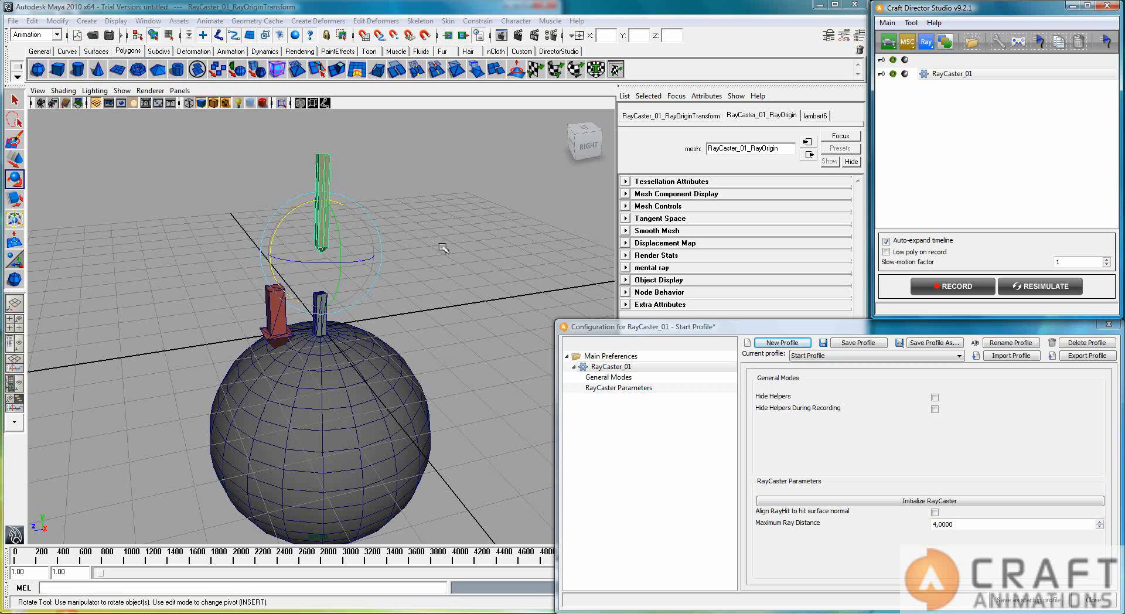
mouse_move(434, 269)
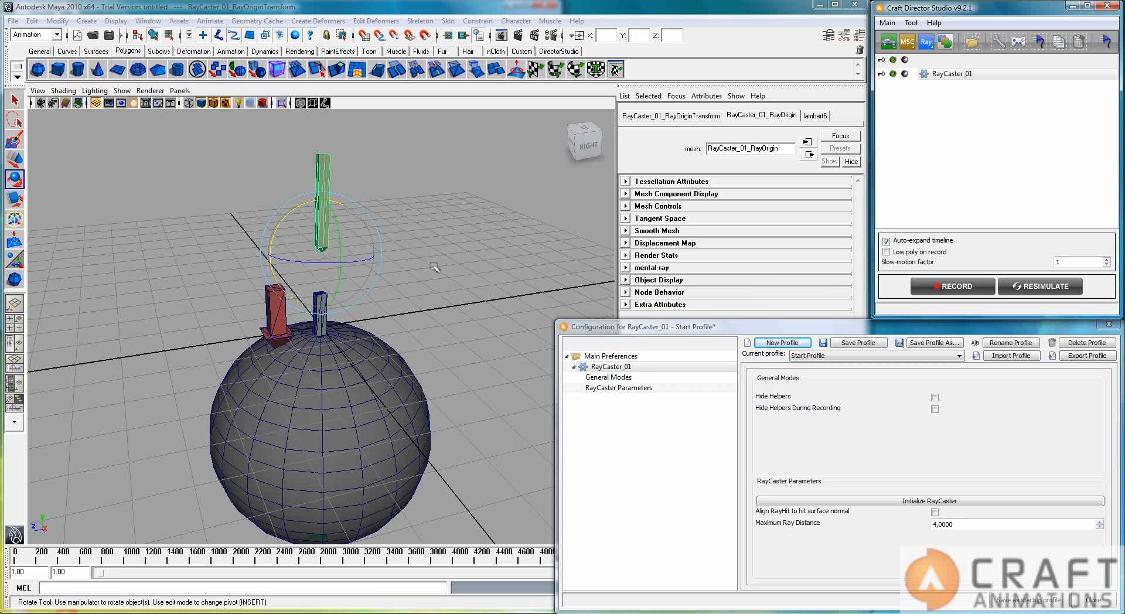
mouse_move(432, 271)
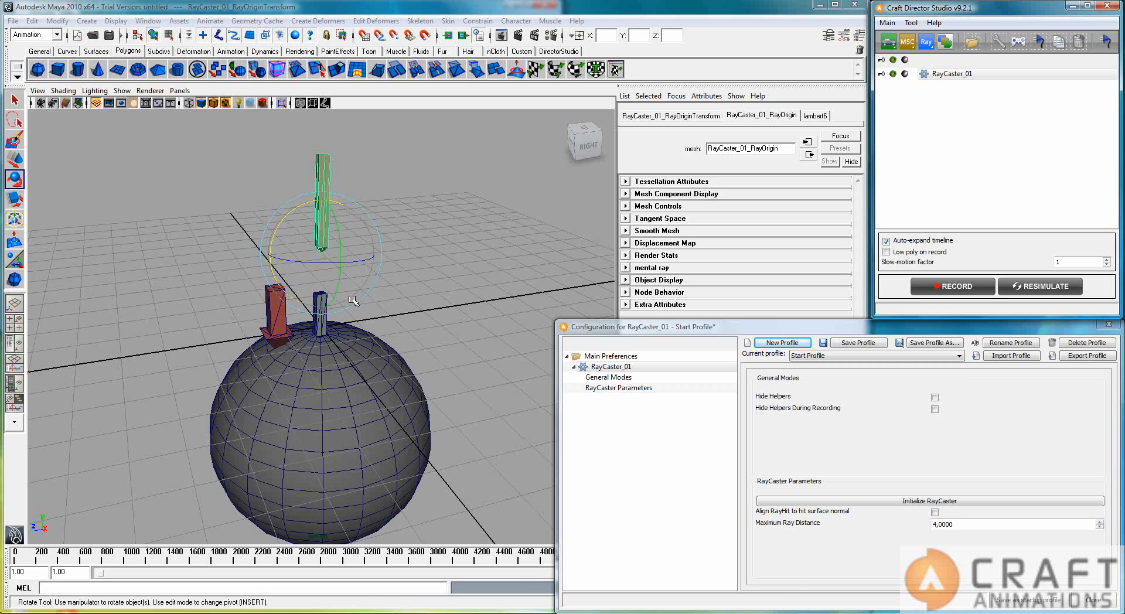
Tilt RayCaster_01_RayOrigin slightly so the hit marker shifts across the sphere's top
drag(323, 287, 344, 272)
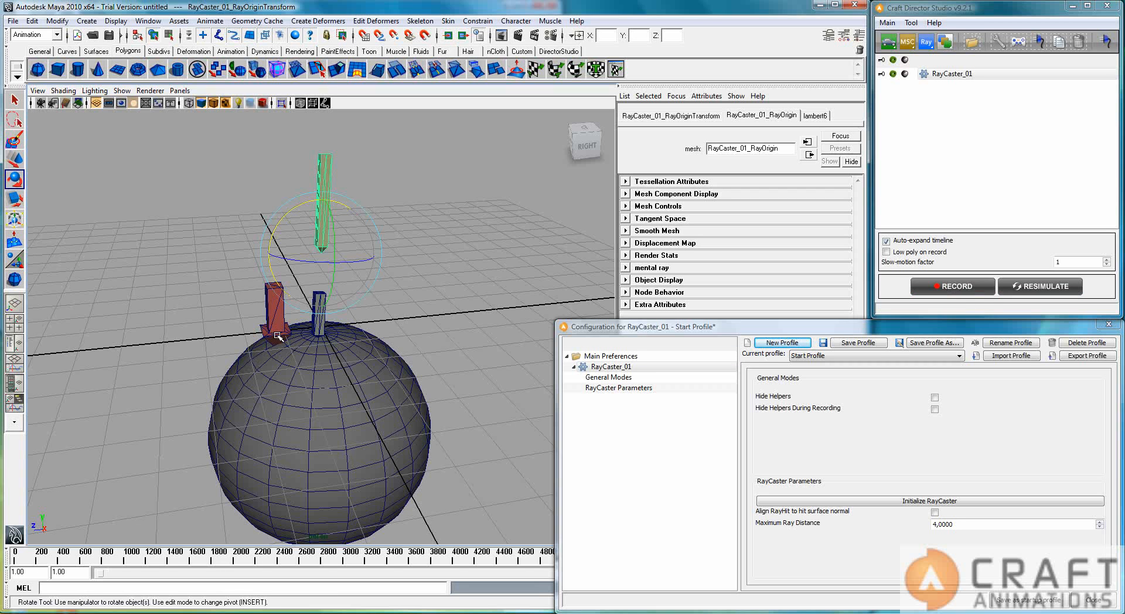
mouse_move(271, 440)
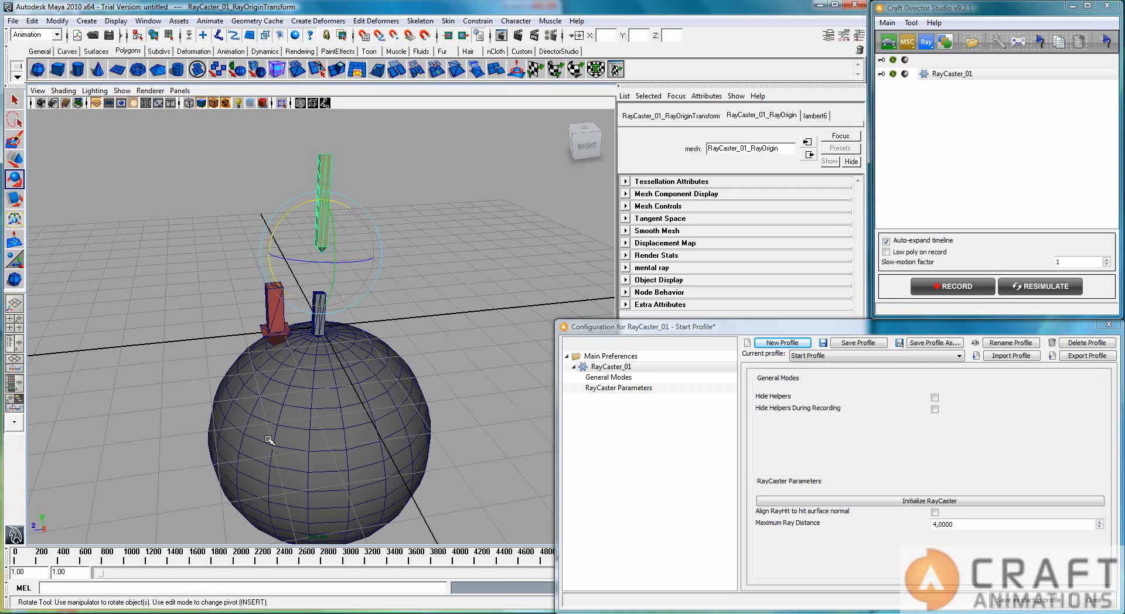
mouse_move(292, 411)
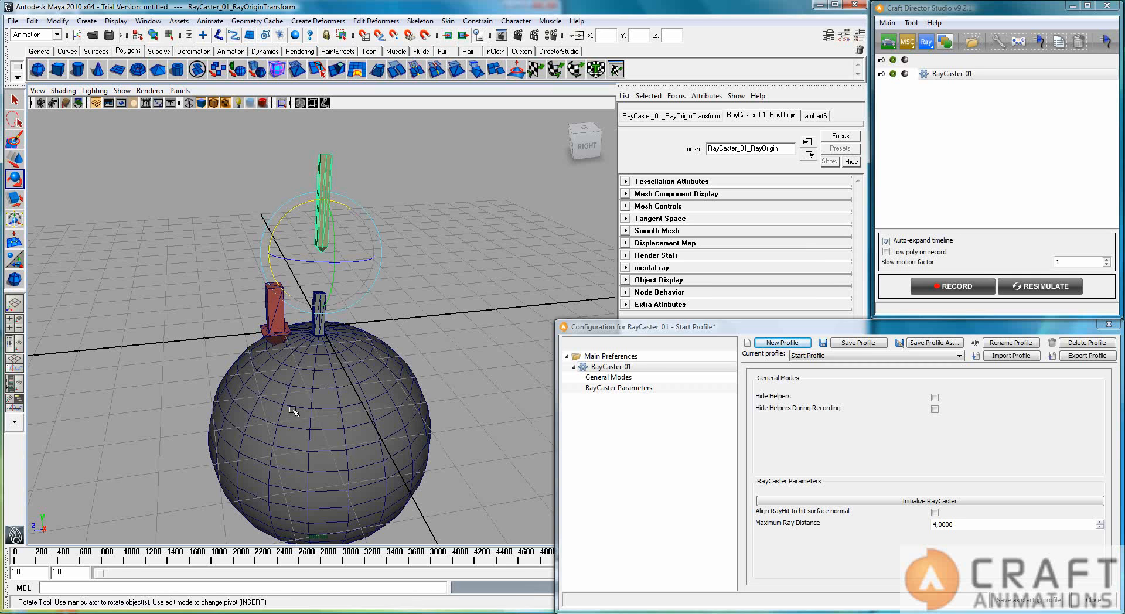
mouse_move(371, 395)
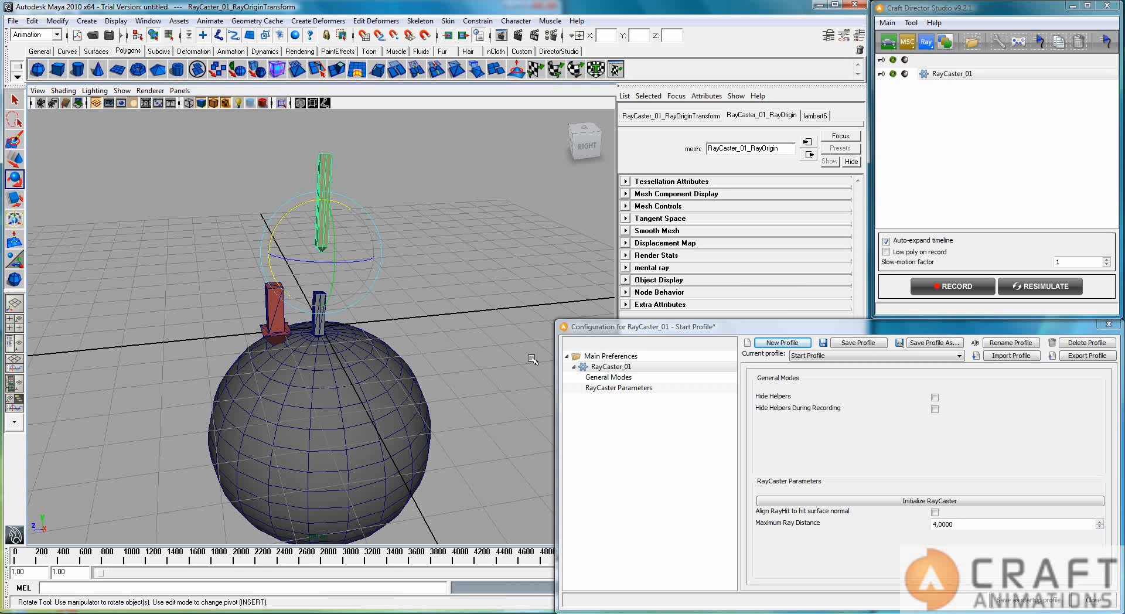
mouse_move(785, 329)
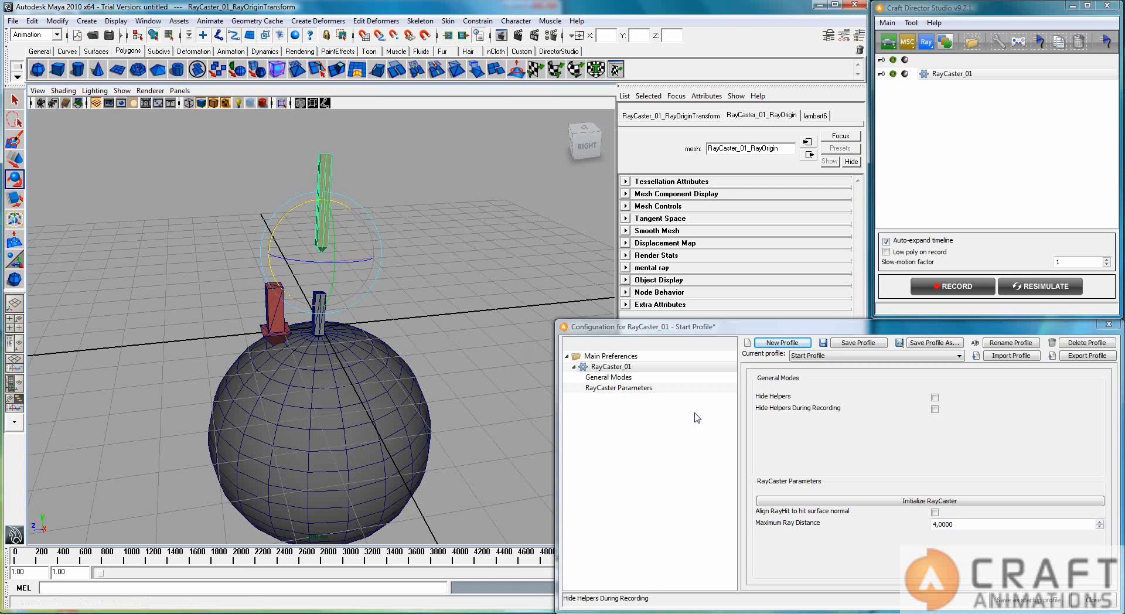
mouse_move(611, 431)
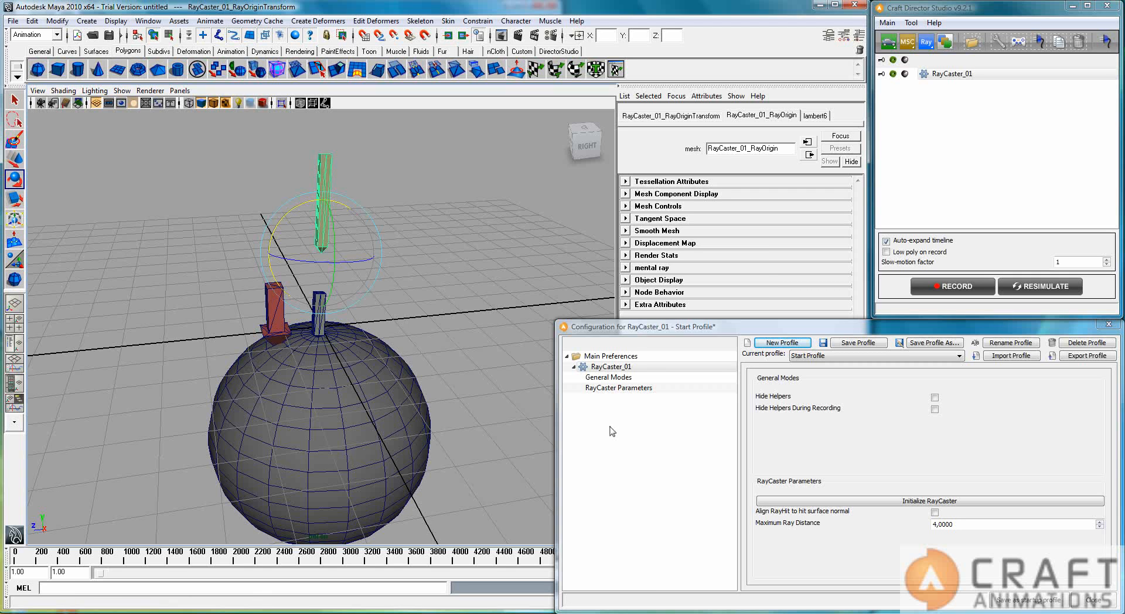
mouse_move(735, 479)
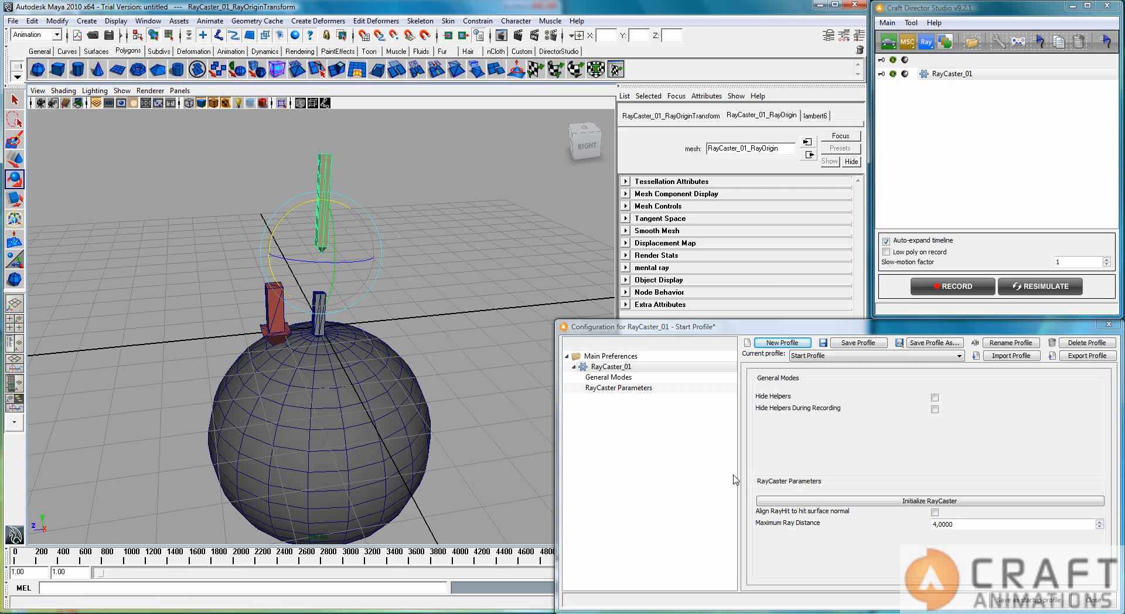